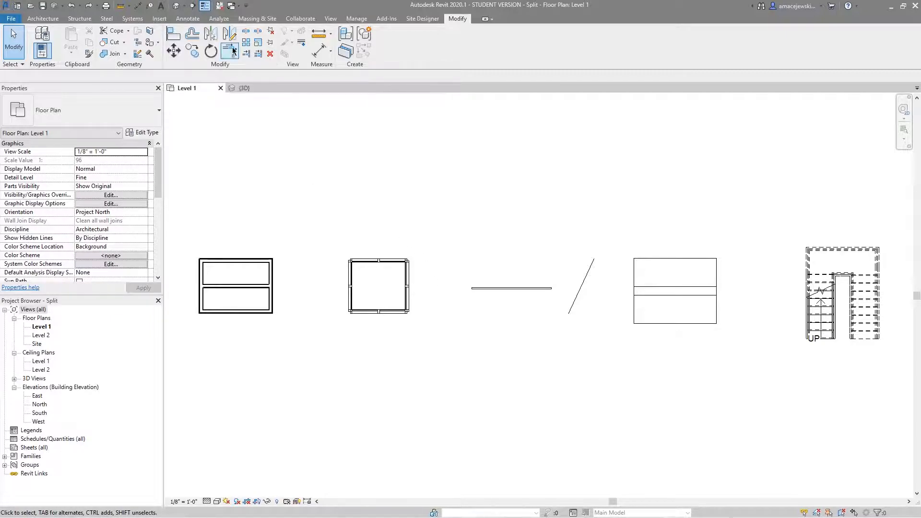
pyautogui.moveTo(246, 31)
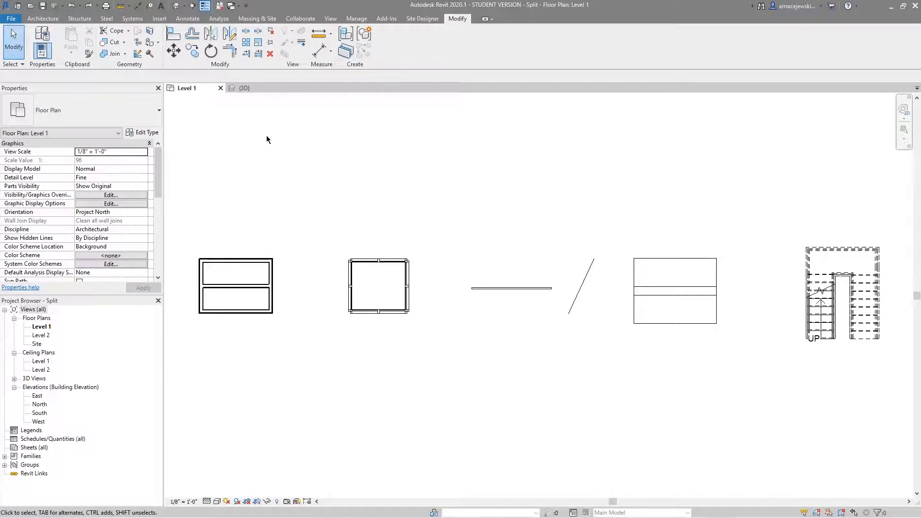
pyautogui.moveTo(404, 213)
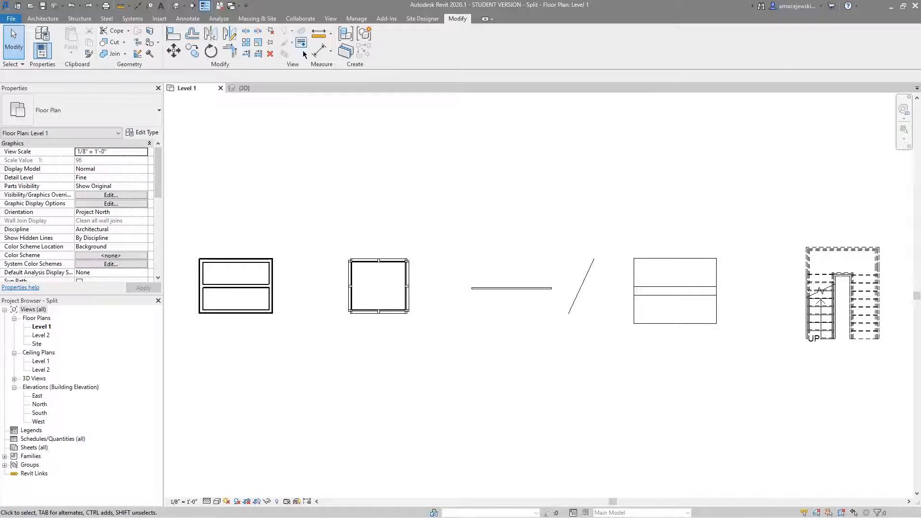
pyautogui.moveTo(246, 31)
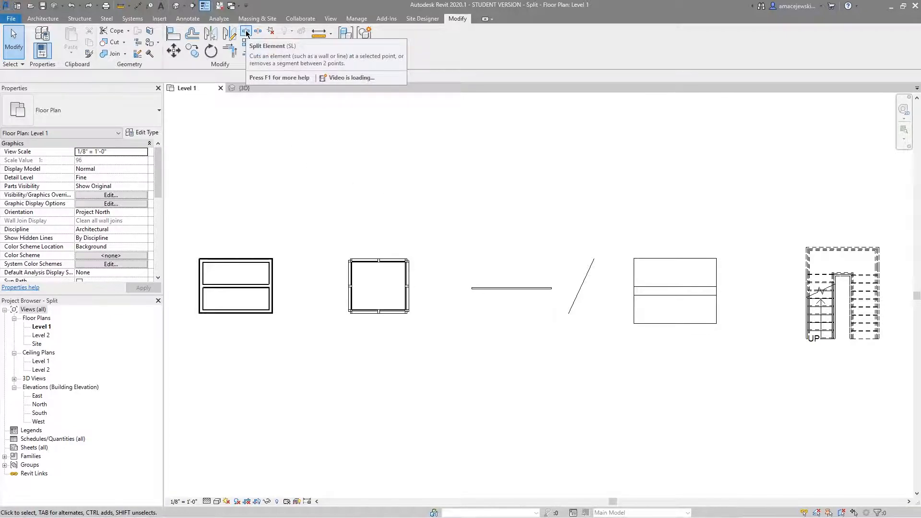
# Split the interior partition wall between the two rooms at a point along it using Split Element.
pyautogui.click(247, 30)
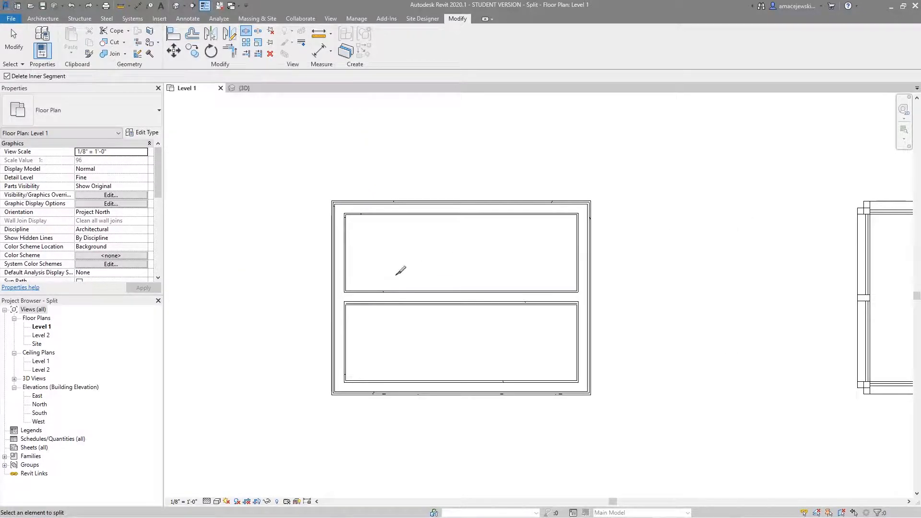
pyautogui.moveTo(428, 282)
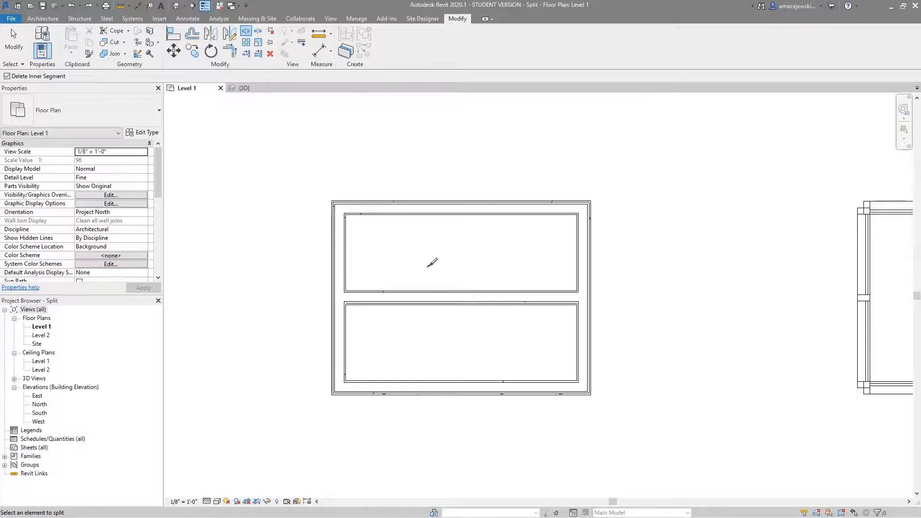
pyautogui.moveTo(551, 296)
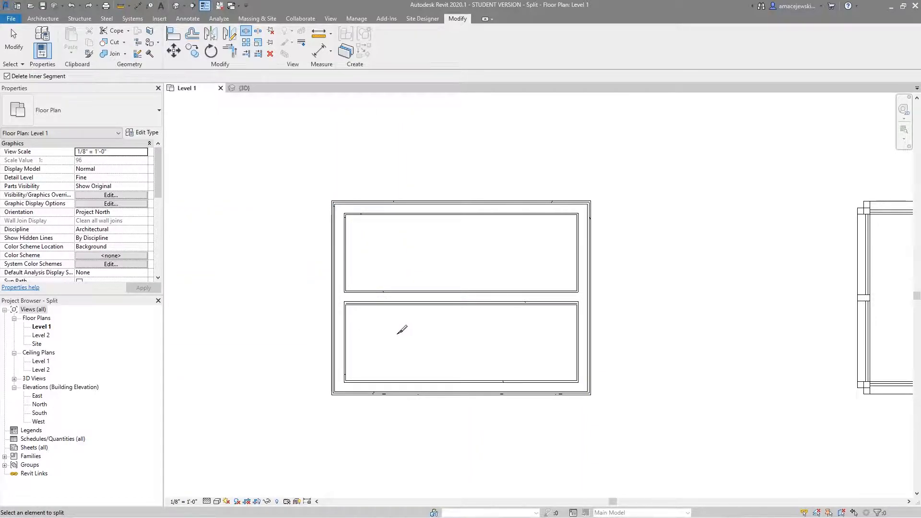
pyautogui.moveTo(405, 256)
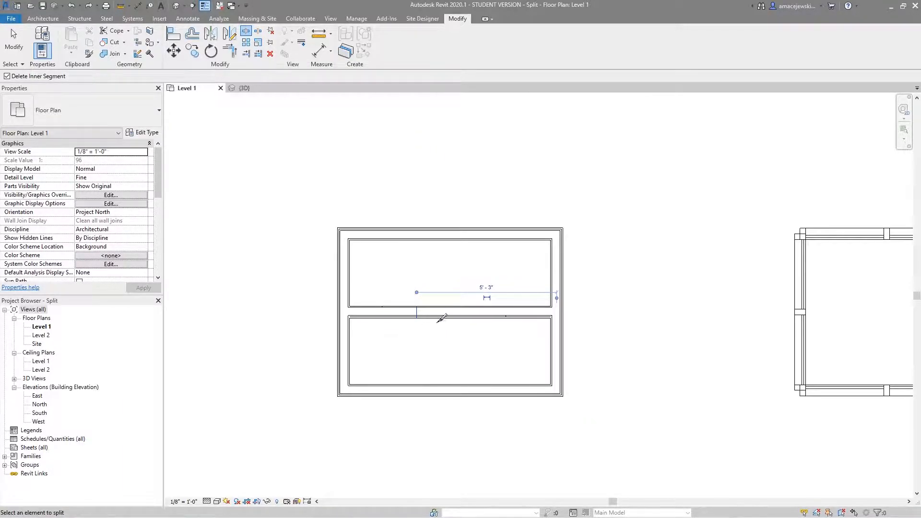
pyautogui.click(382, 312)
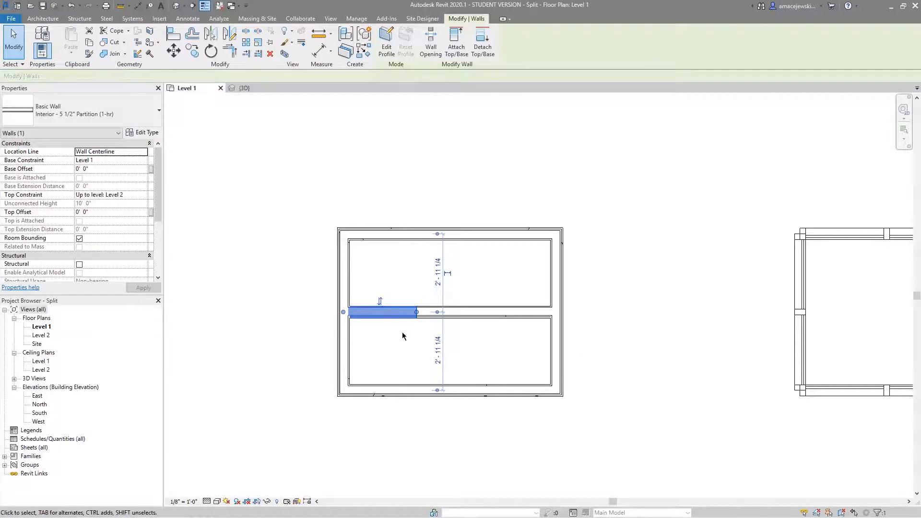
pyautogui.click(442, 345)
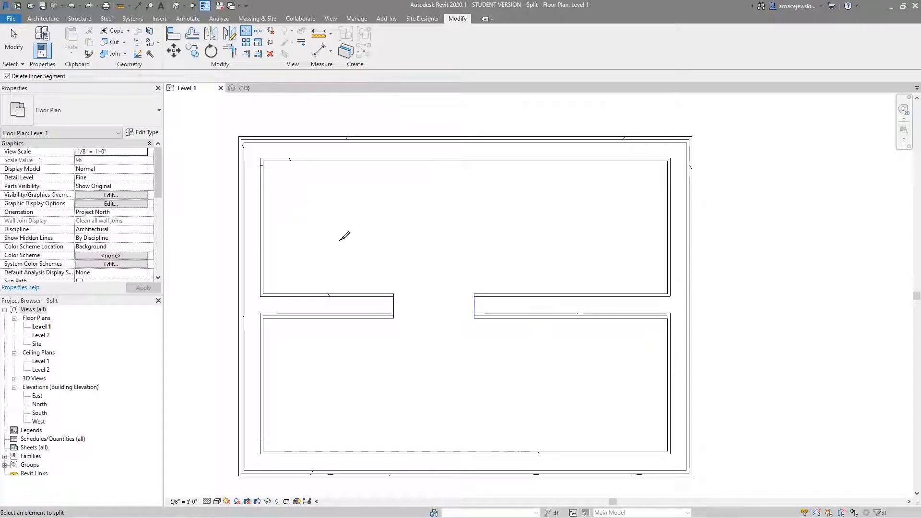
pyautogui.moveTo(488, 270)
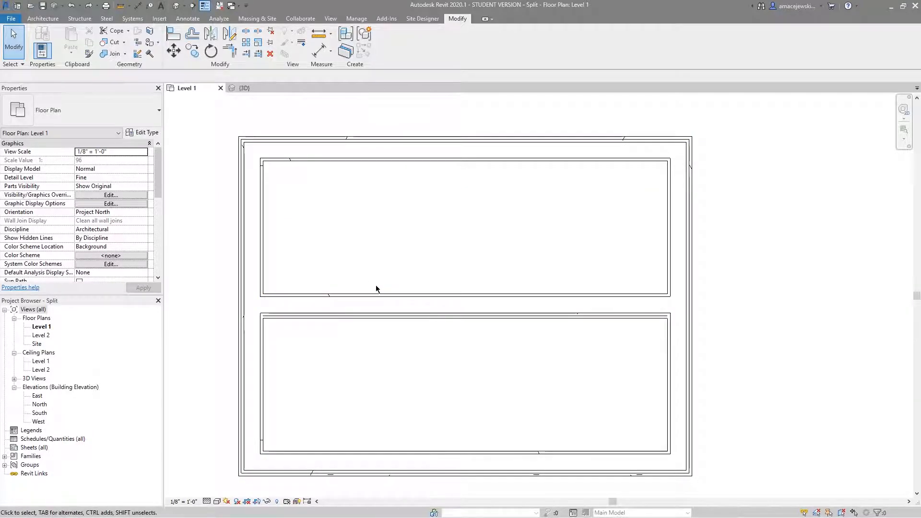
# Split the partition wall with a 0' 6" joint gap, then begin an Aligned dimension across the gap.
pyautogui.click(242, 221)
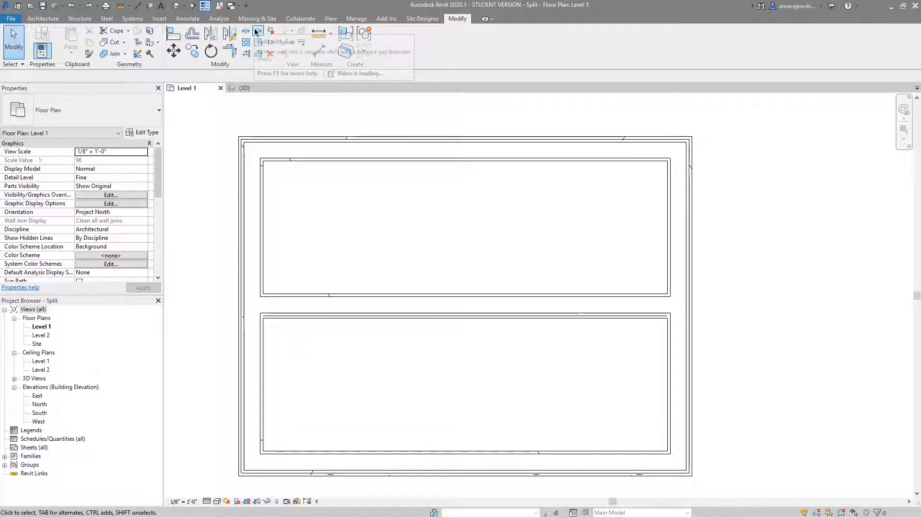
pyautogui.click(257, 32)
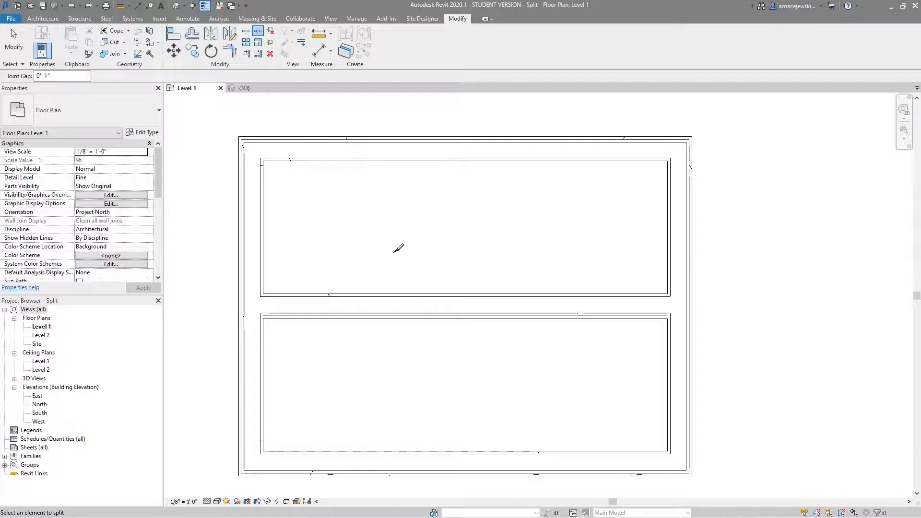
pyautogui.moveTo(374, 283)
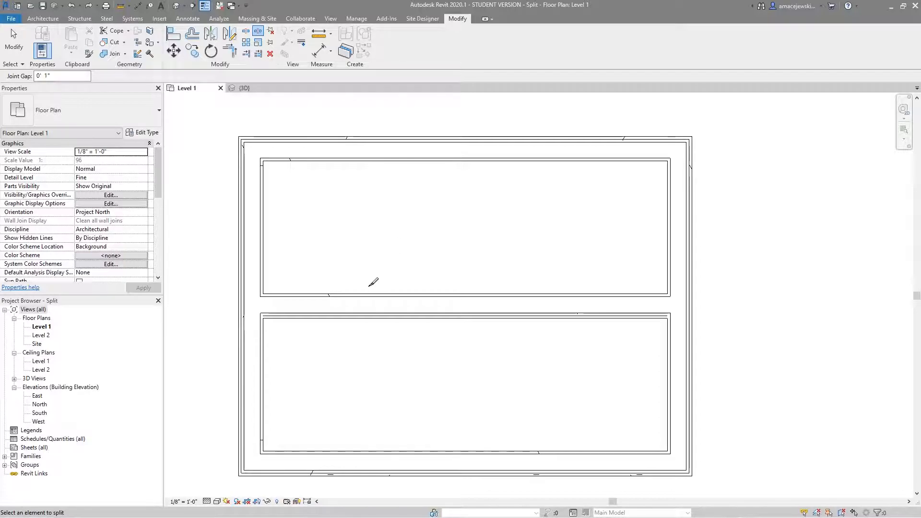
pyautogui.moveTo(402, 237)
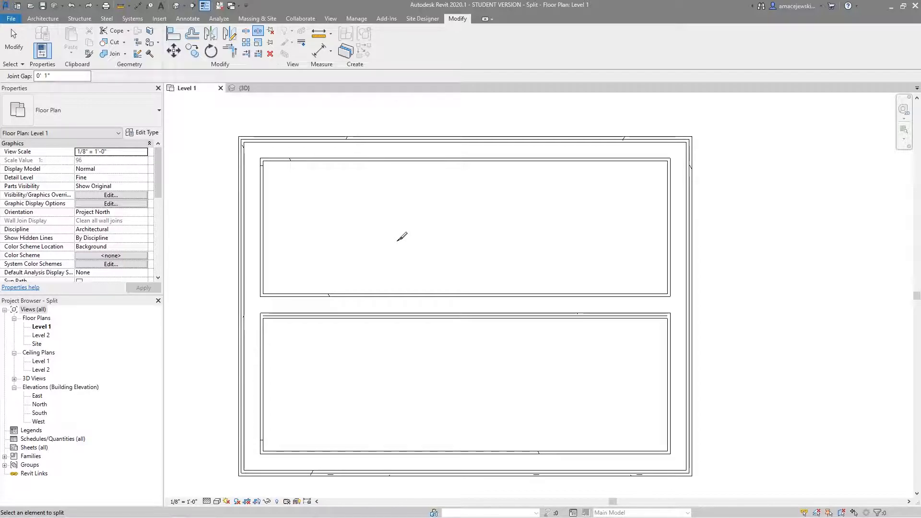
pyautogui.moveTo(368, 235)
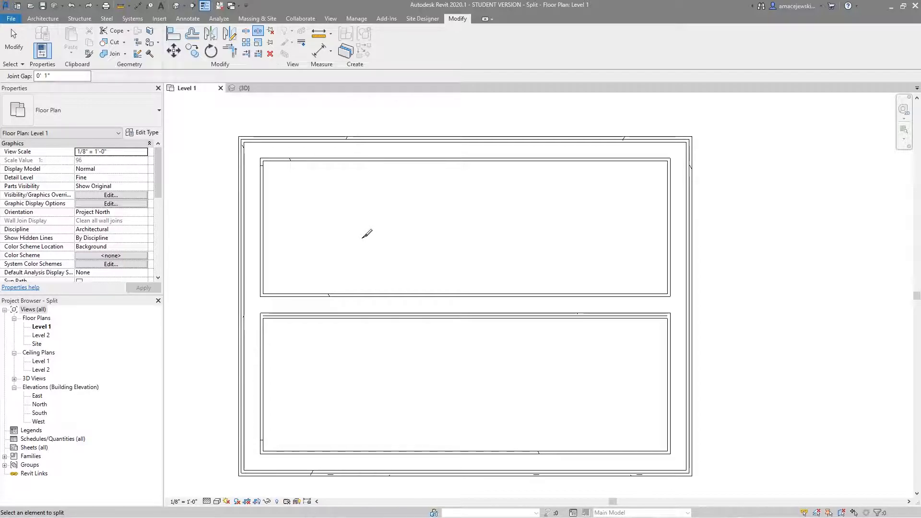
pyautogui.moveTo(471, 274)
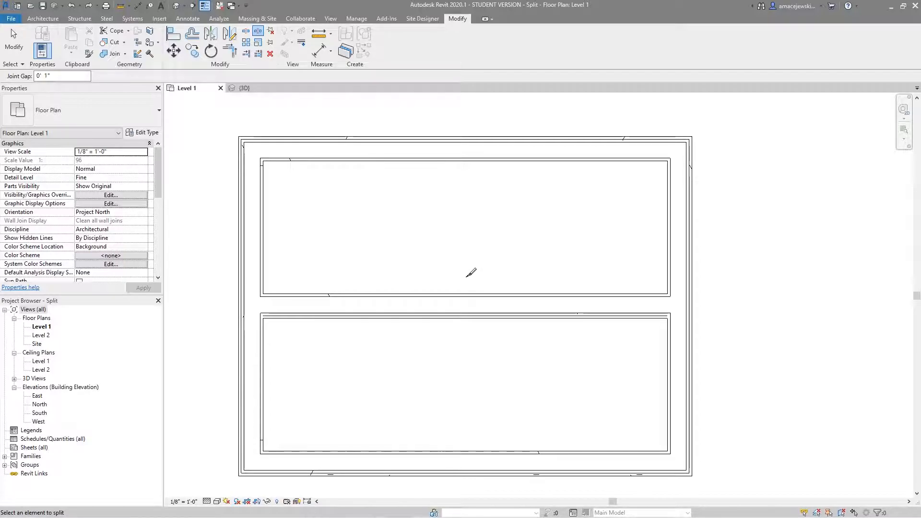
pyautogui.moveTo(404, 230)
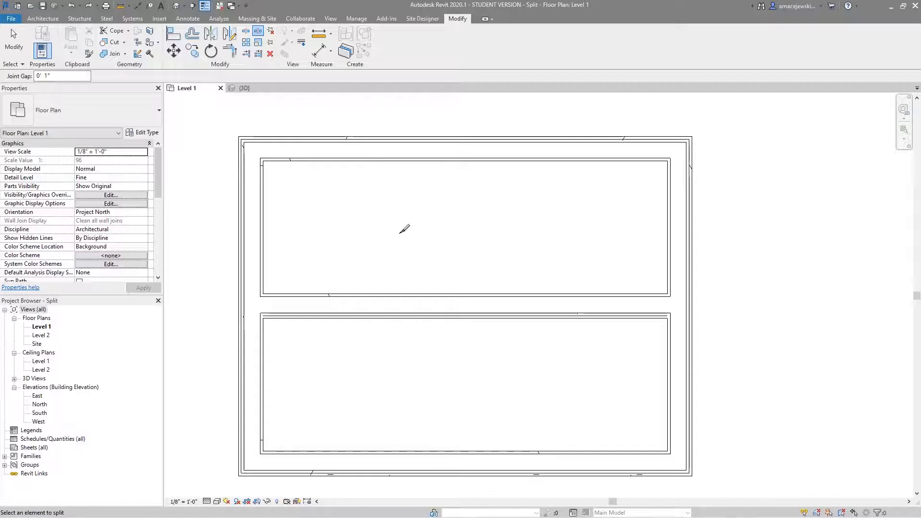
pyautogui.moveTo(392, 238)
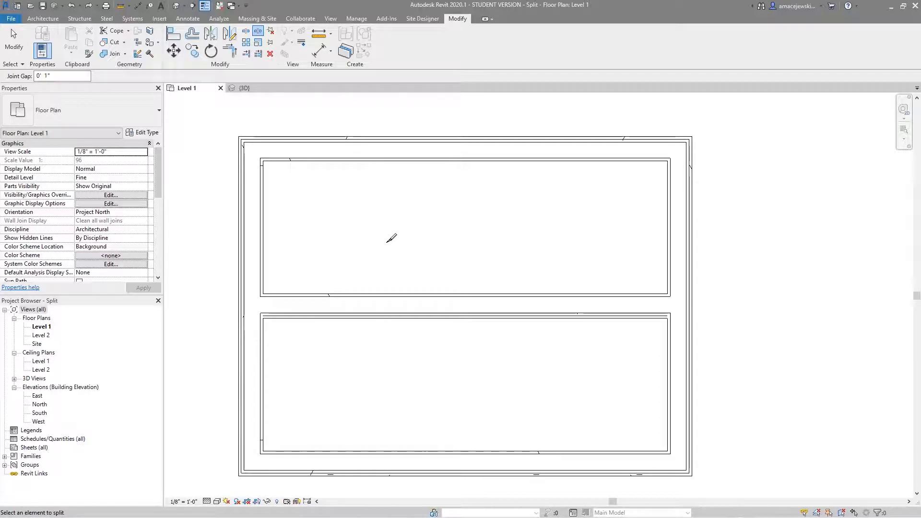
pyautogui.moveTo(281, 195)
pyautogui.write('6')
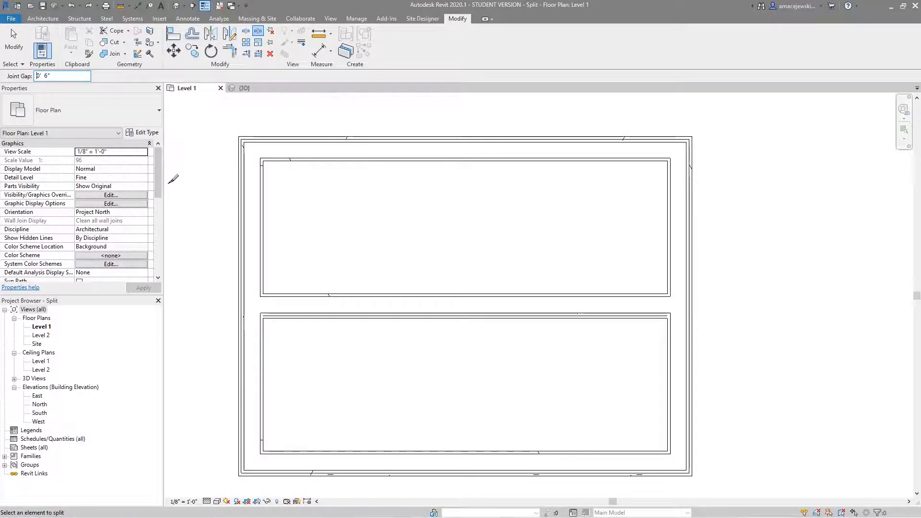
pyautogui.moveTo(459, 305)
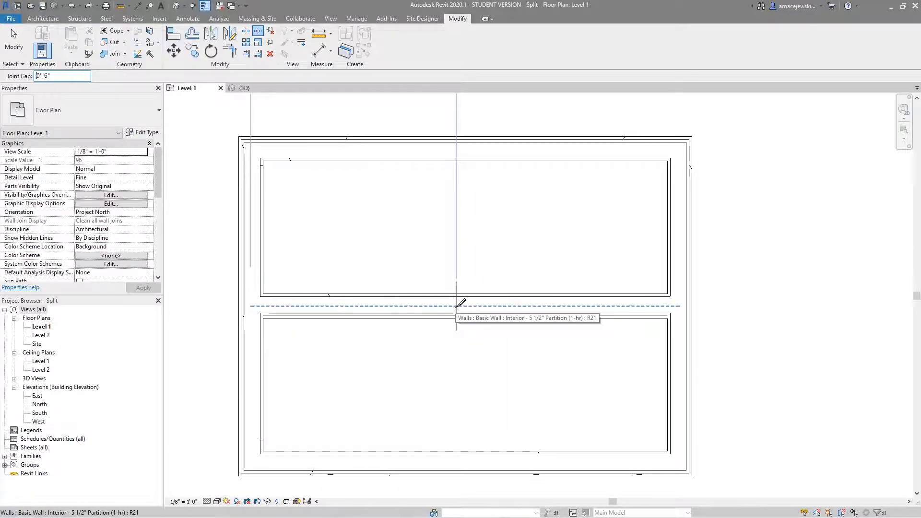
pyautogui.click(459, 305)
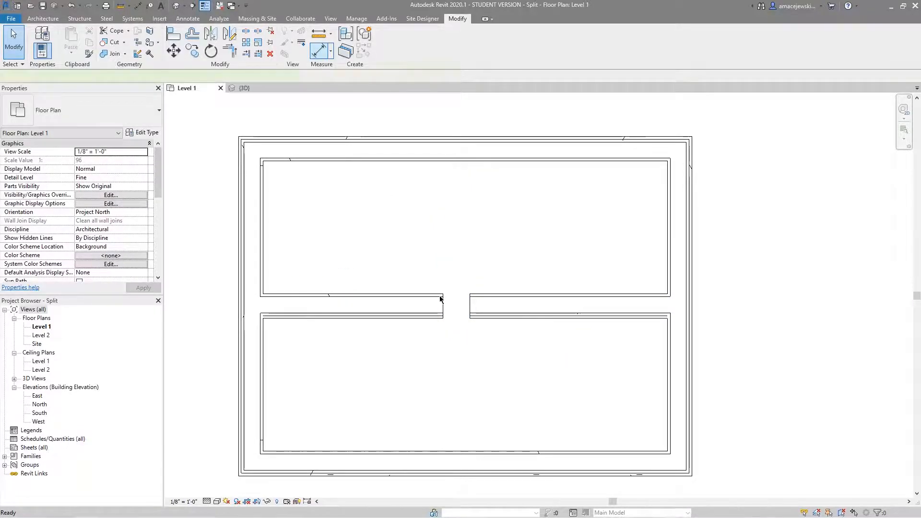
pyautogui.click(387, 42)
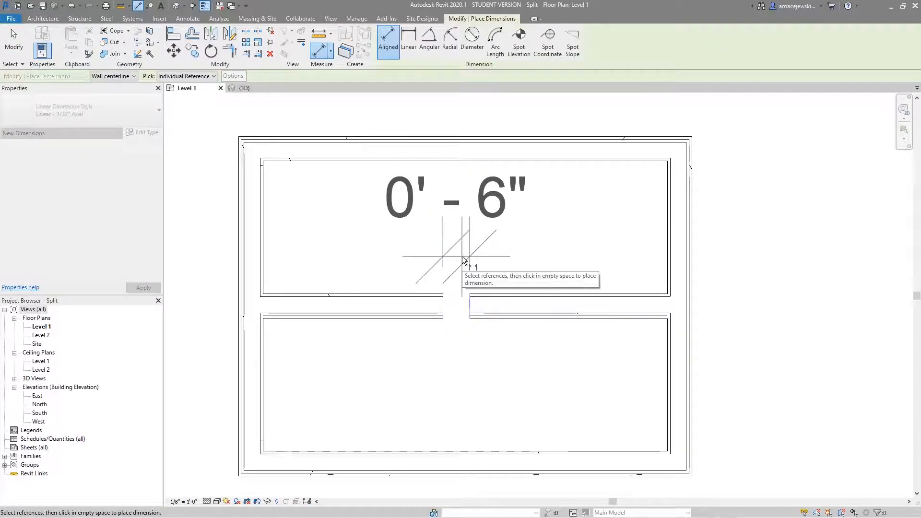
# Cancel the dimension in progress.
pyautogui.press('Escape')
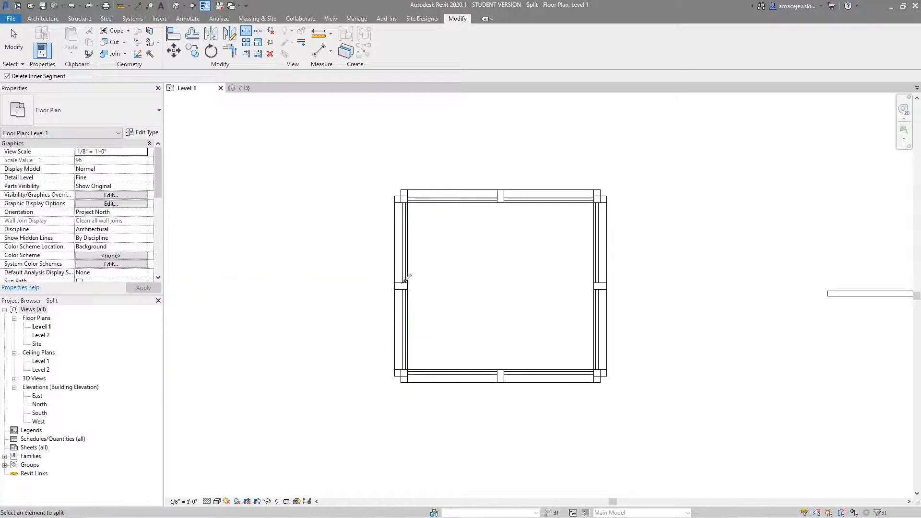
pyautogui.click(403, 277)
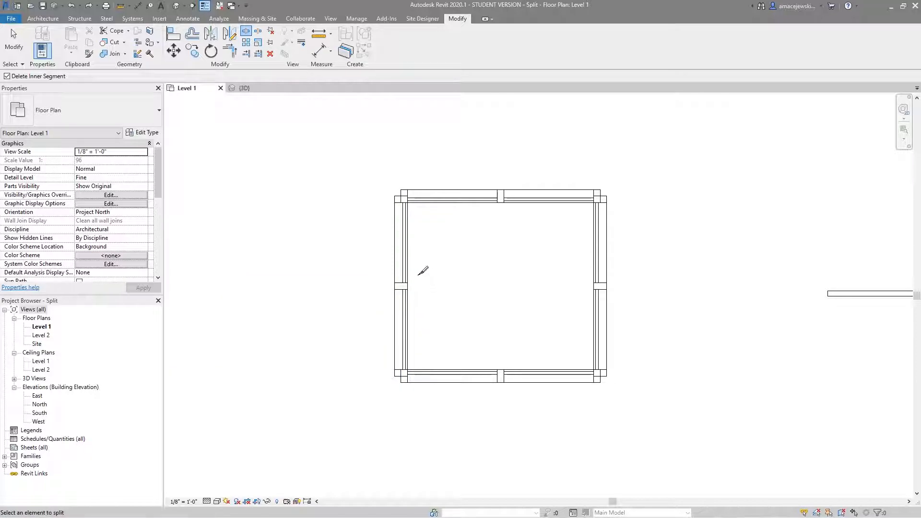
pyautogui.click(401, 286)
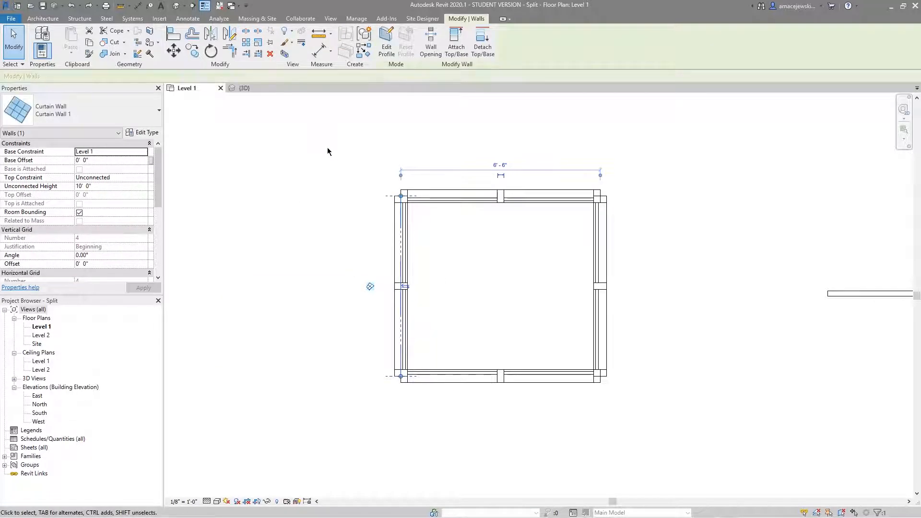
pyautogui.scroll(-3)
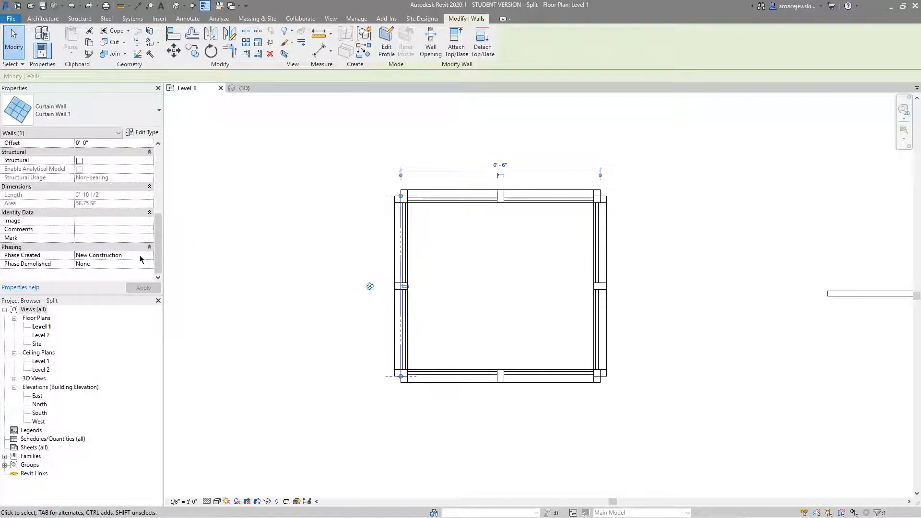
pyautogui.click(109, 255)
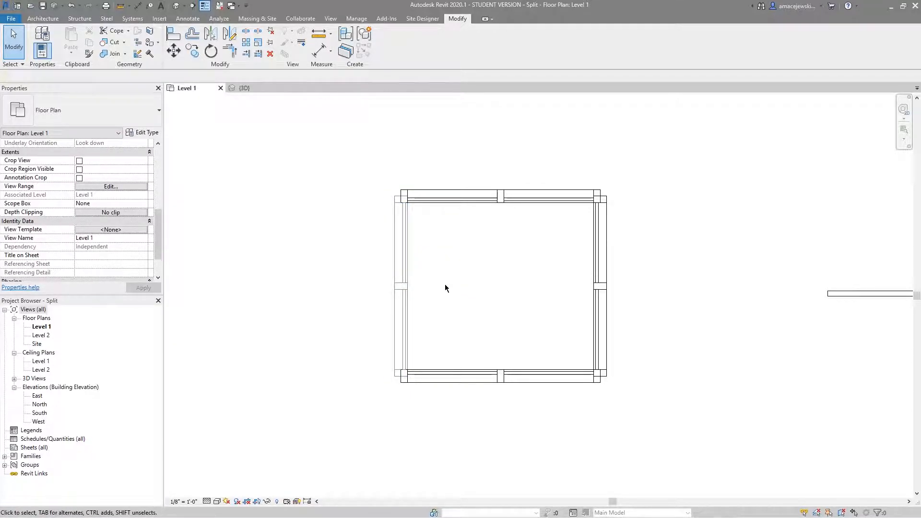
pyautogui.moveTo(427, 266)
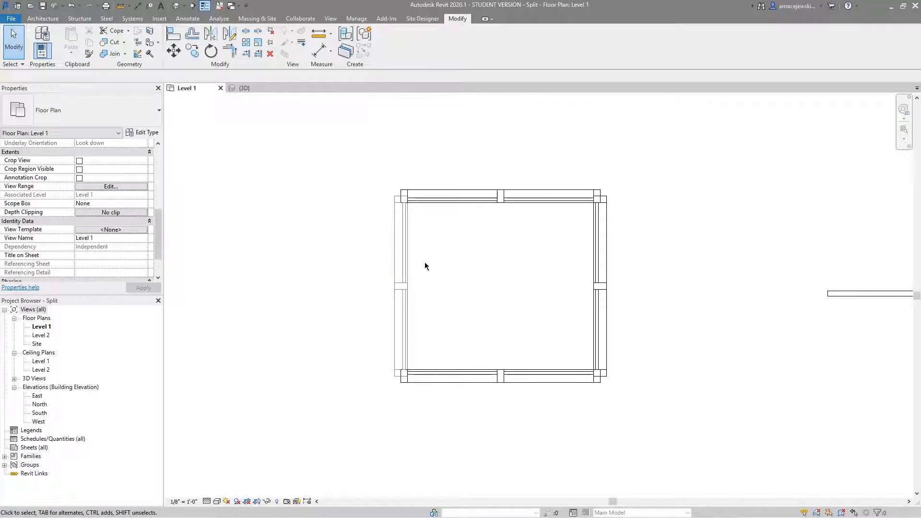
# Split the left curtain wall partway up, leaving a shorter segment about 3'-4½" long.
pyautogui.click(247, 29)
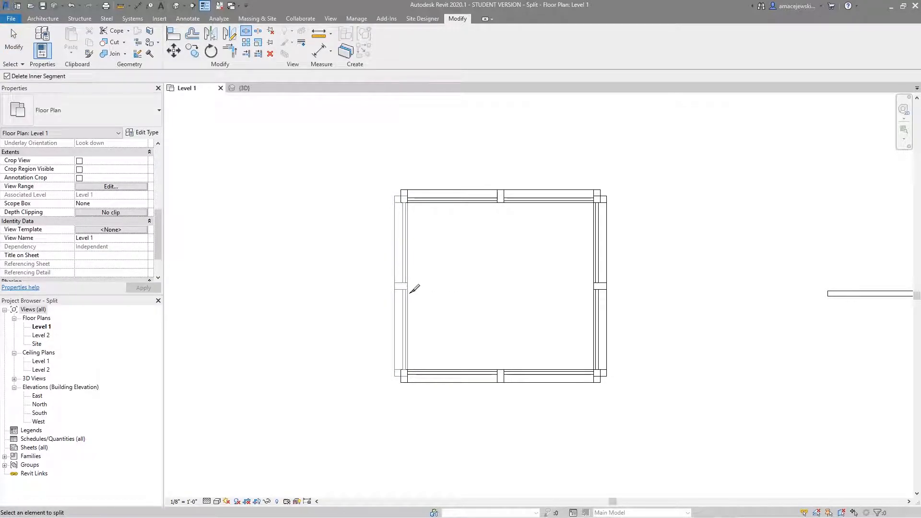
pyautogui.moveTo(402, 305)
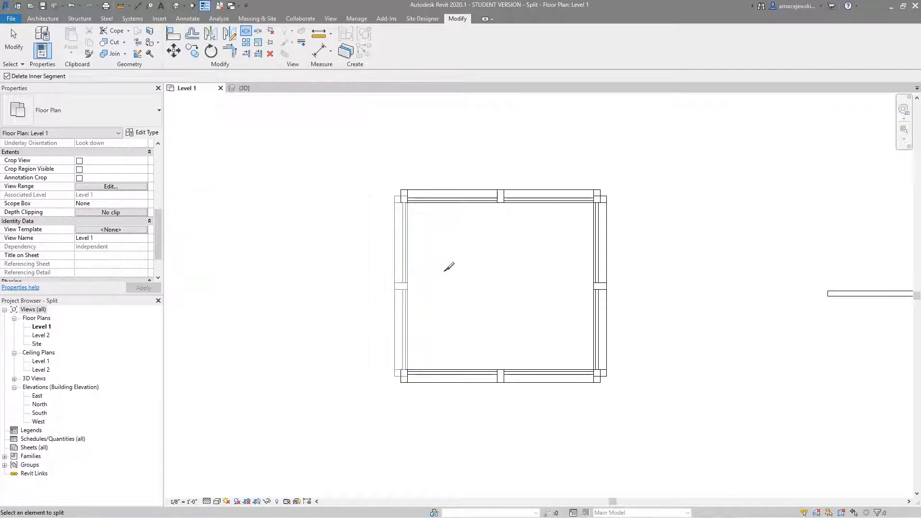
pyautogui.click(432, 272)
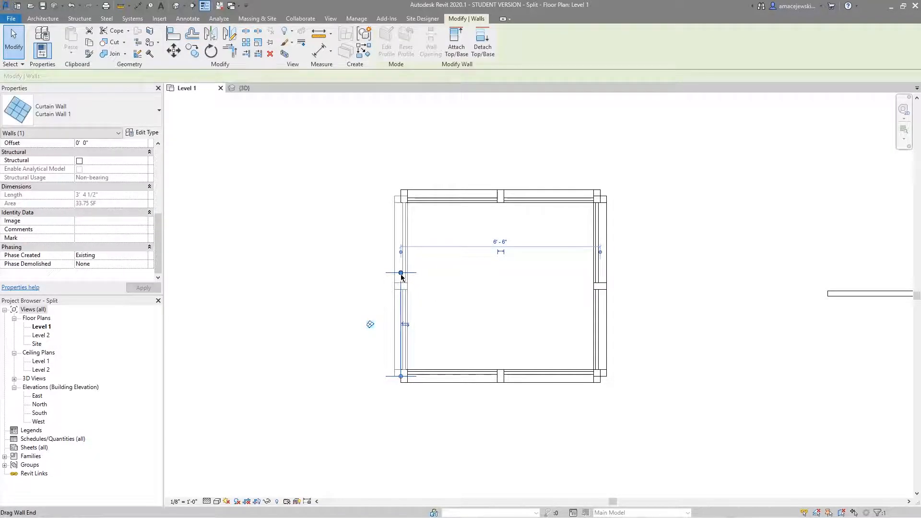
pyautogui.moveTo(401, 275); pyautogui.dragTo(402, 285)
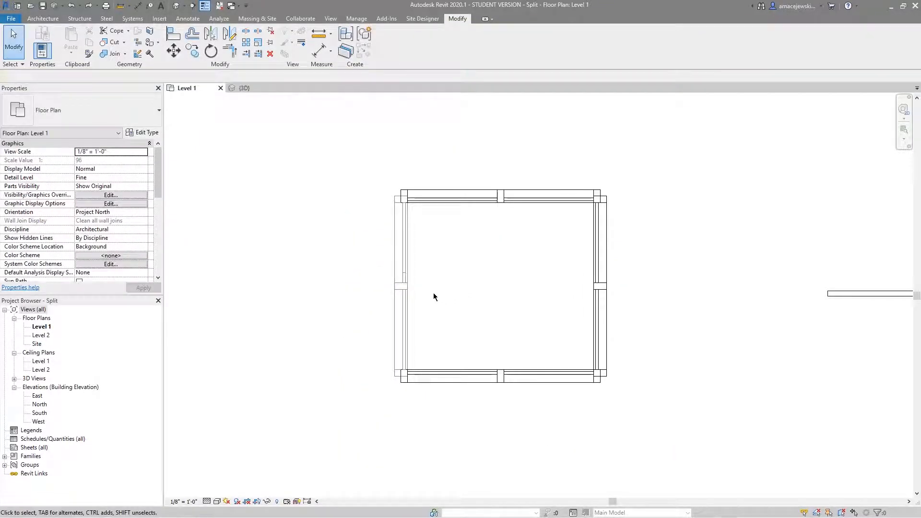
# Select the upper-left curtain wall piece and set its Phase Demolished to New Construction.
pyautogui.click(398, 285)
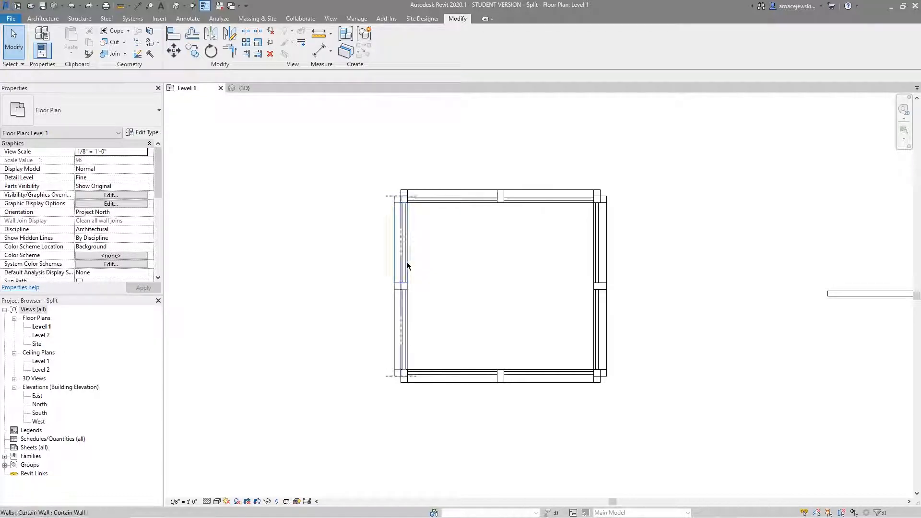
pyautogui.click(398, 265)
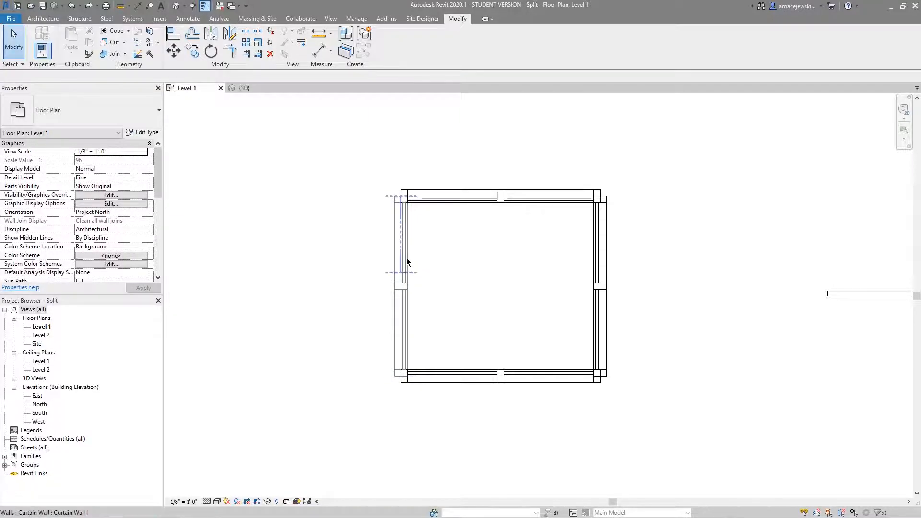
pyautogui.click(400, 232)
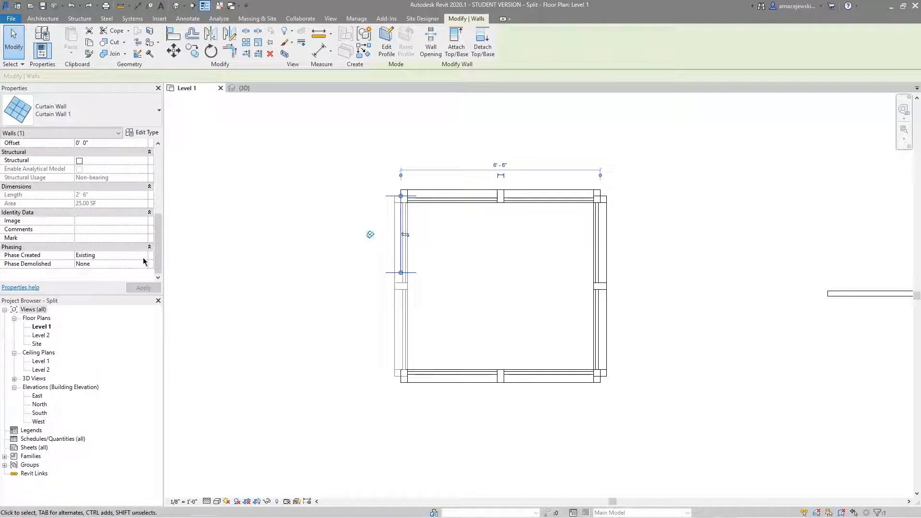
pyautogui.click(143, 264)
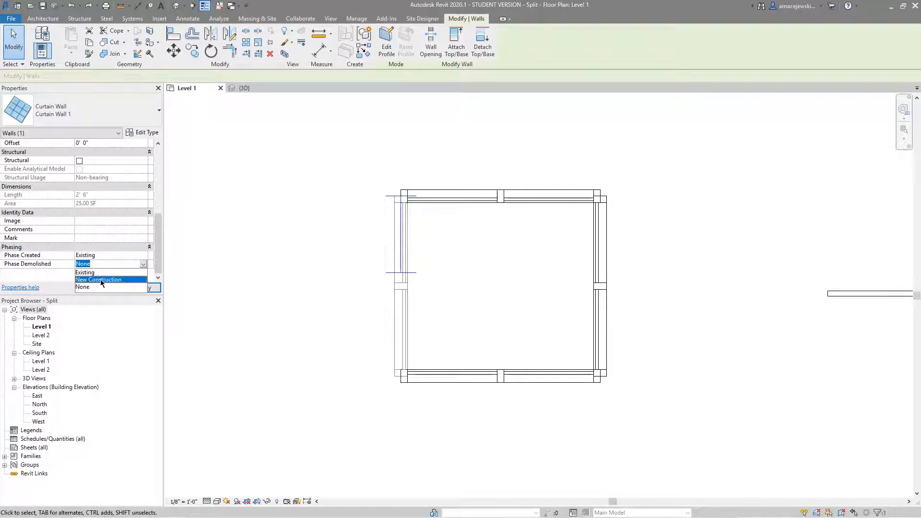
pyautogui.click(99, 279)
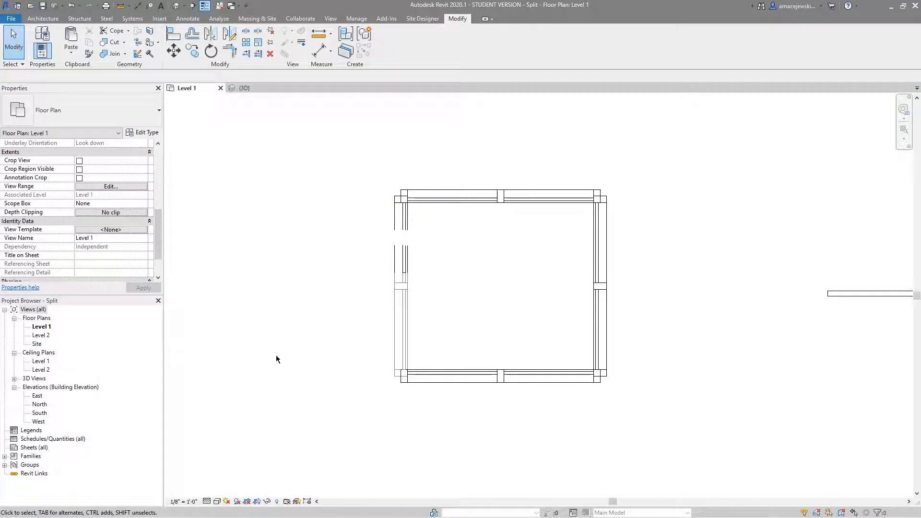
# Set the view's Phase Filter to Show Complete to hide the demolished piece, then undo to restore the wall.
pyautogui.scroll(-3)
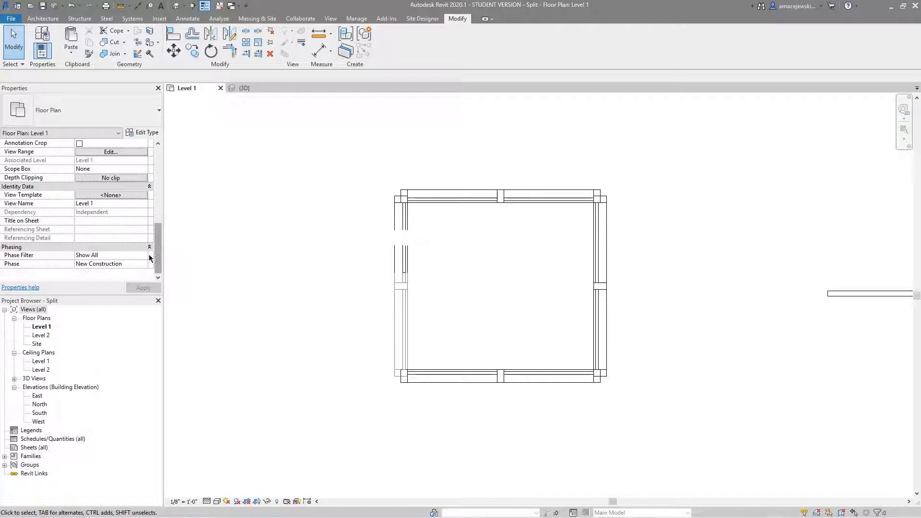
pyautogui.click(112, 256)
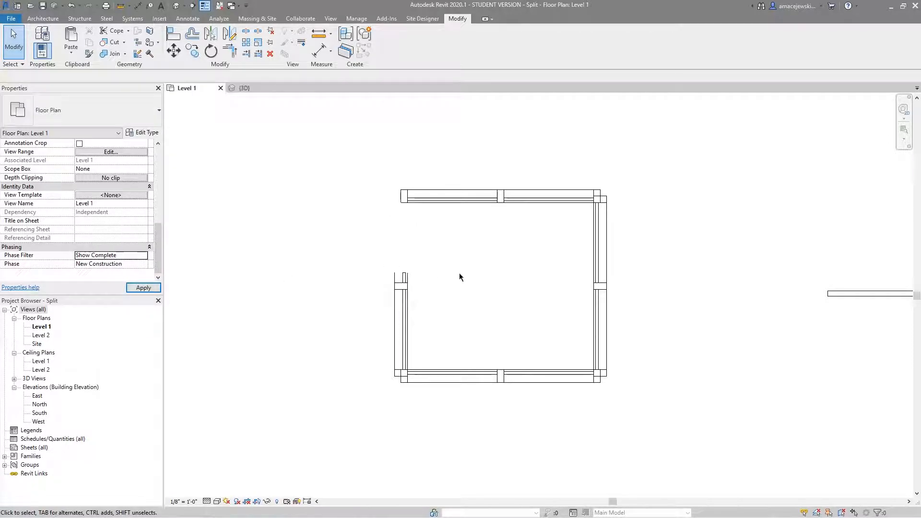
pyautogui.click(143, 288)
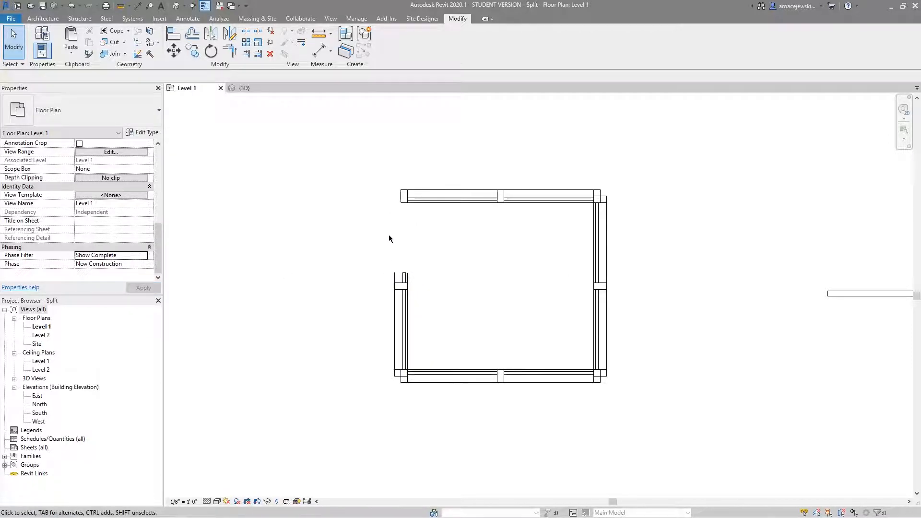
pyautogui.click(70, 41)
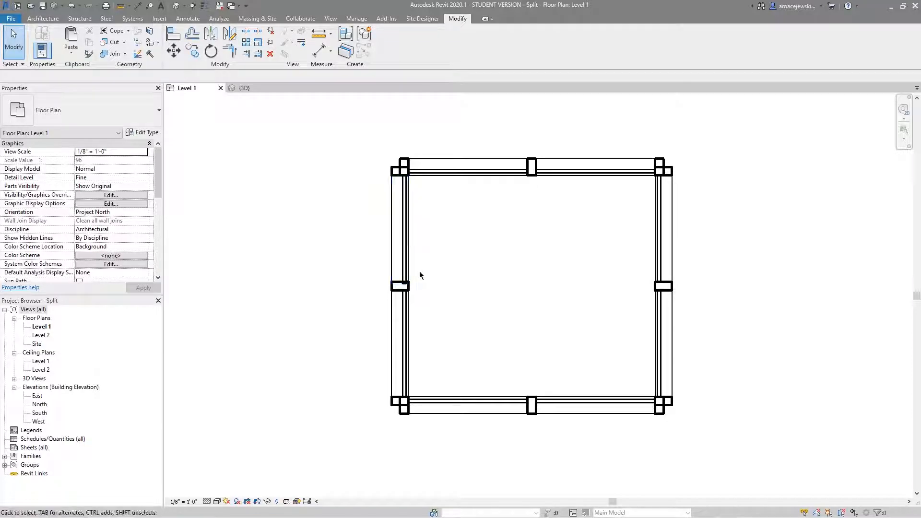
pyautogui.click(399, 226)
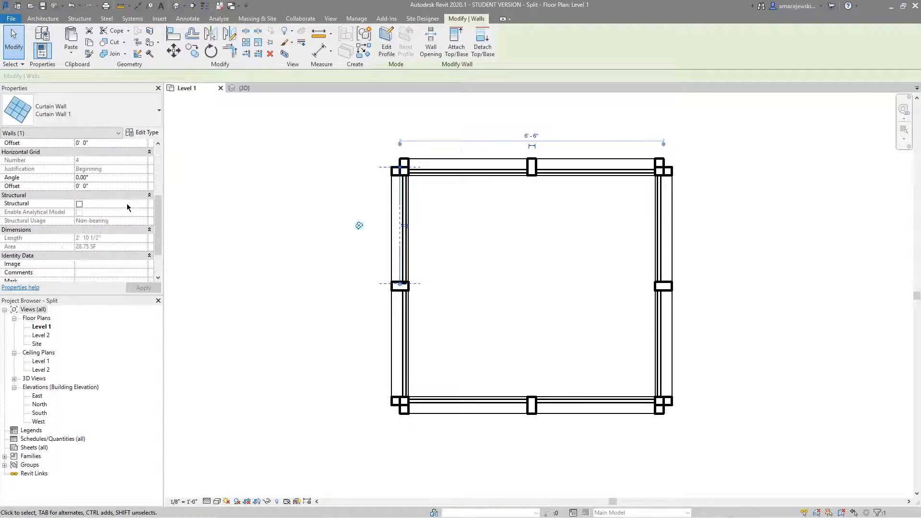
pyautogui.click(398, 333)
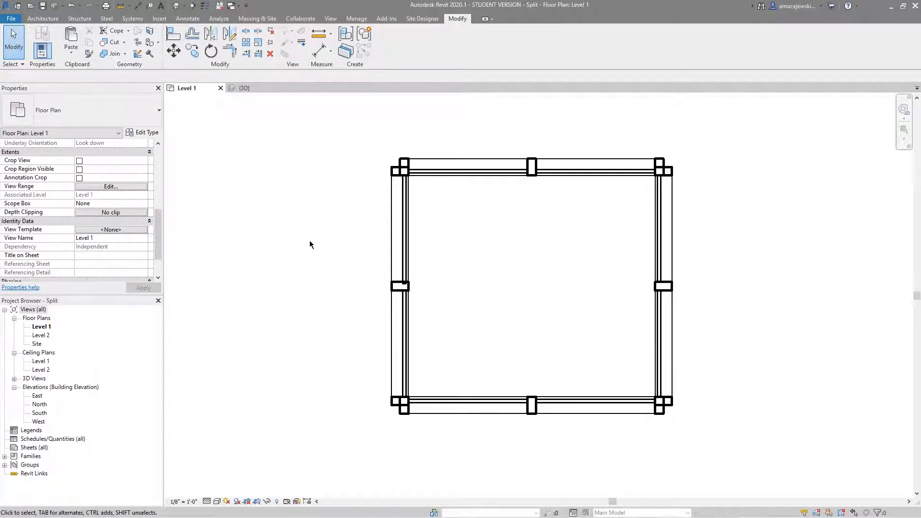
pyautogui.moveTo(279, 269)
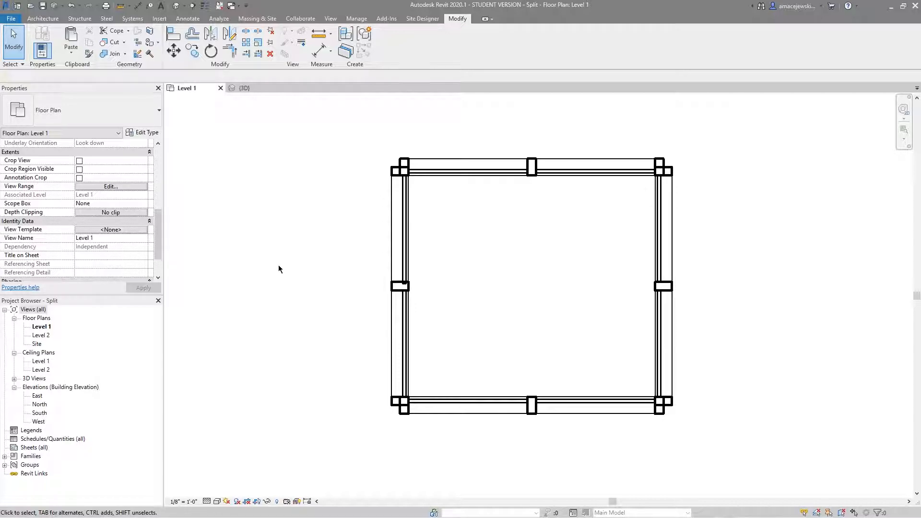
pyautogui.moveTo(285, 282)
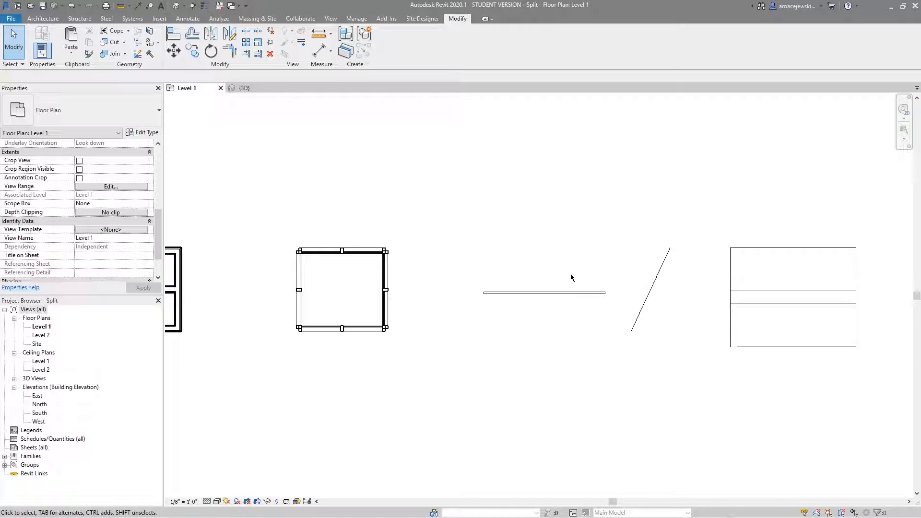
# Edit the straight railing's path sketch so it becomes two separate segments with a gap, and finish the edit.
pyautogui.click(543, 292)
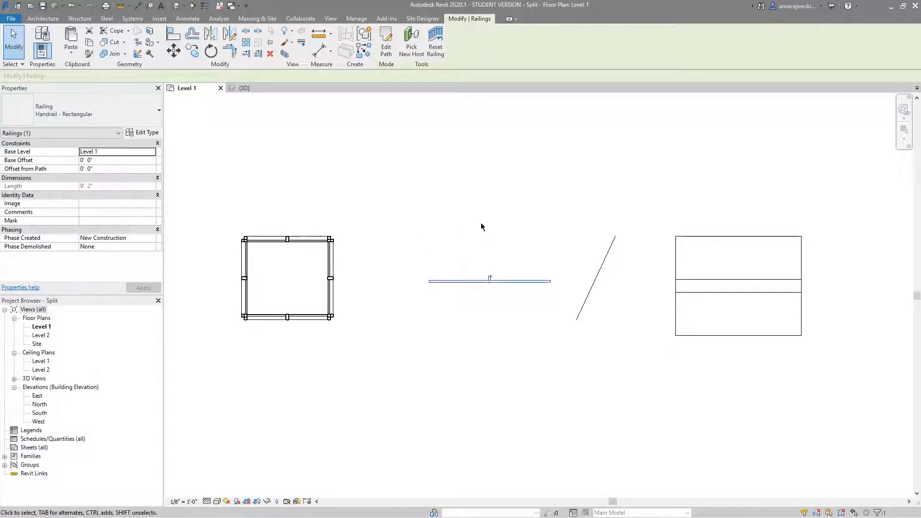
pyautogui.moveTo(510, 304)
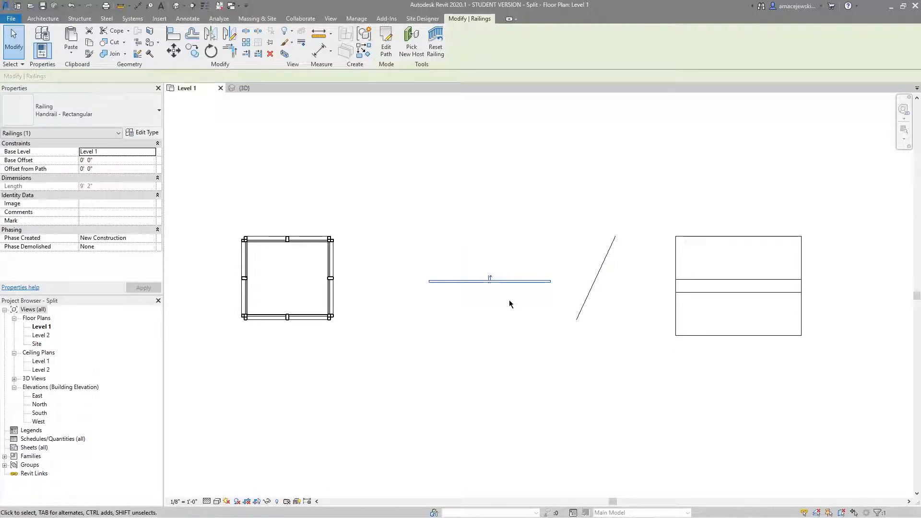
pyautogui.click(471, 282)
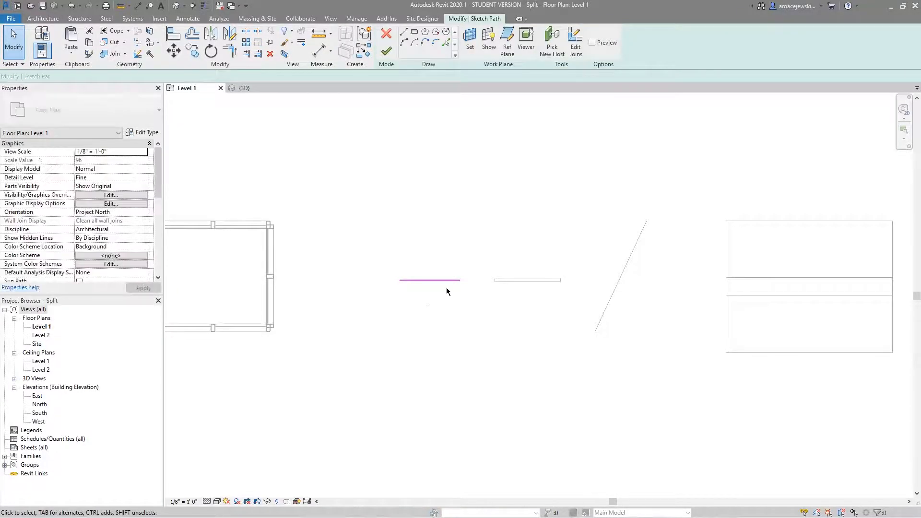
pyautogui.click(430, 280)
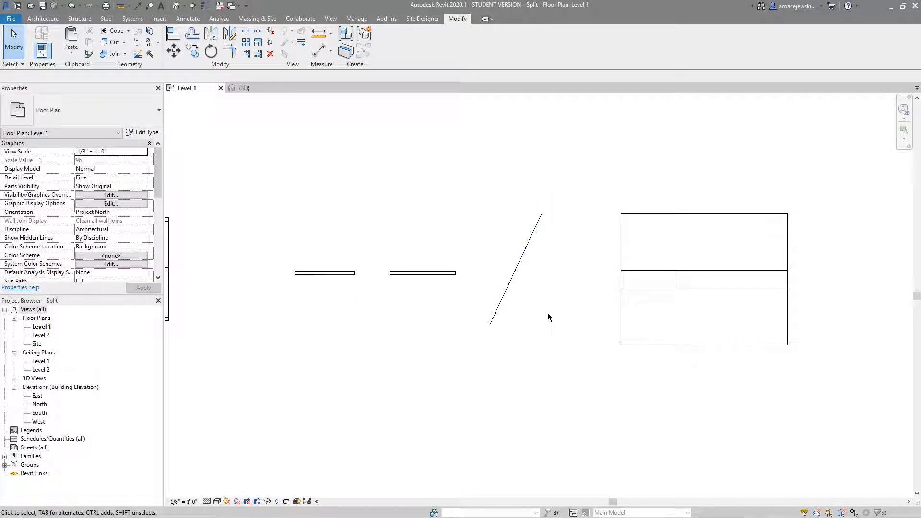
# Cut a short gap out of the slanted line, leaving two separate pieces.
pyautogui.click(517, 265)
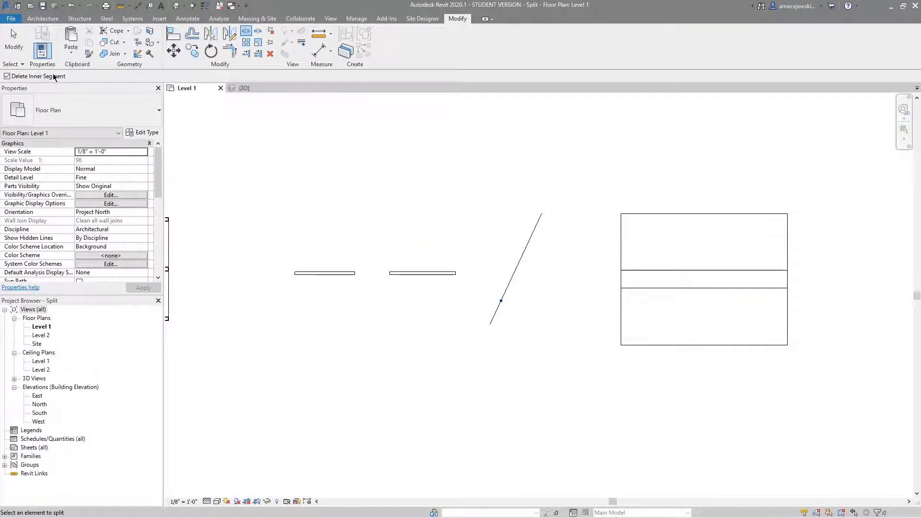
pyautogui.click(517, 258)
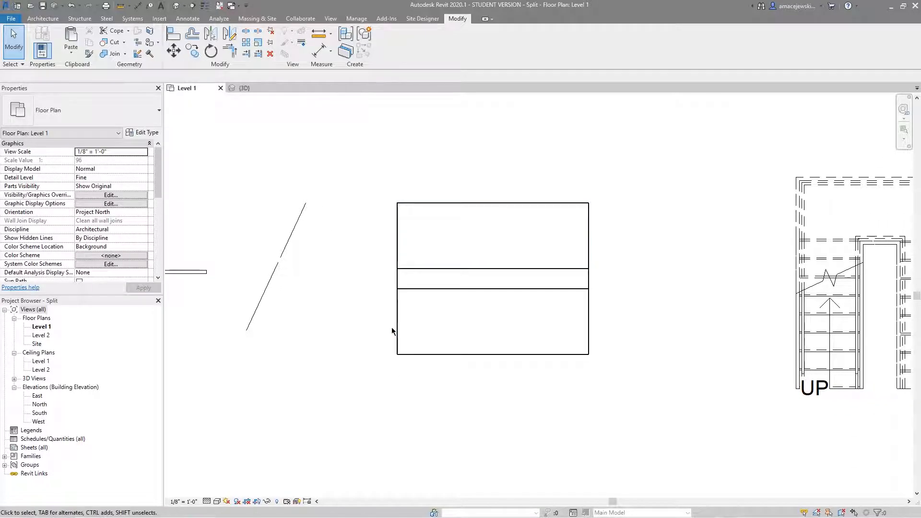
pyautogui.moveTo(479, 343)
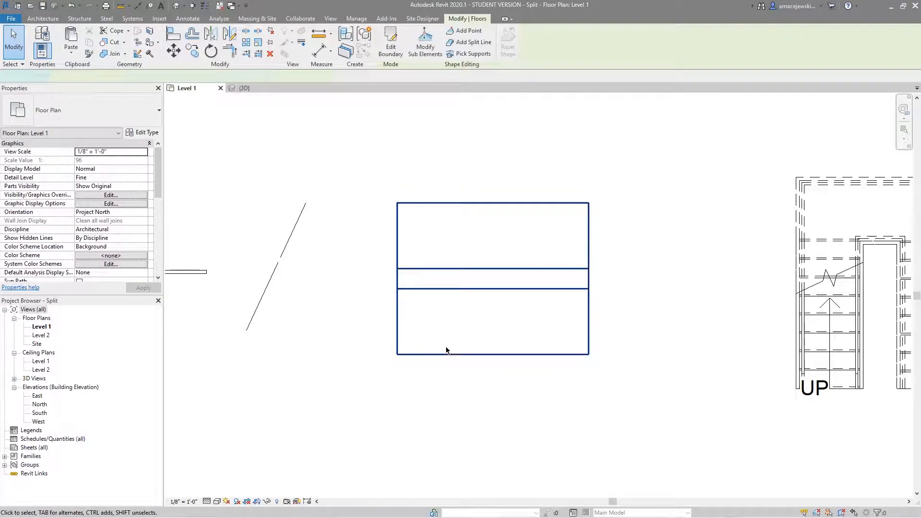
# Edit the floor boundary and split its top sketch line to form a notch at the upper-right corner.
pyautogui.click(390, 45)
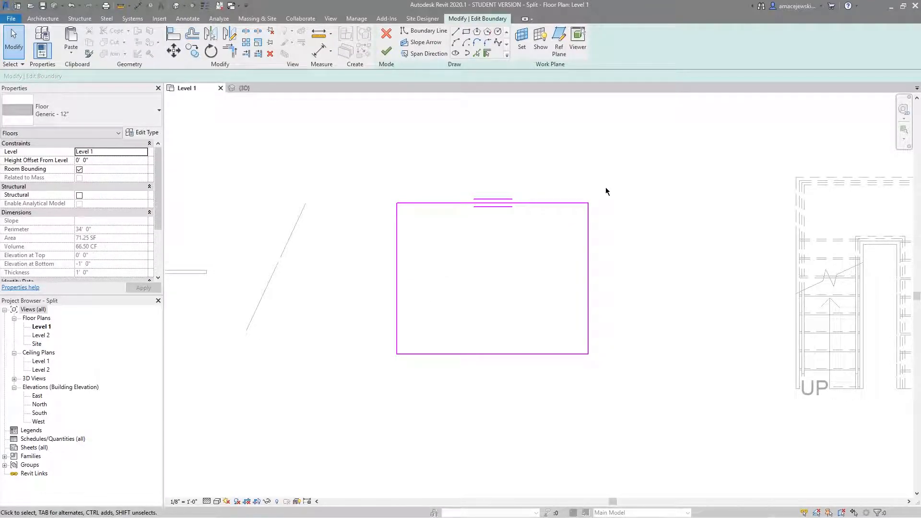
pyautogui.moveTo(463, 224)
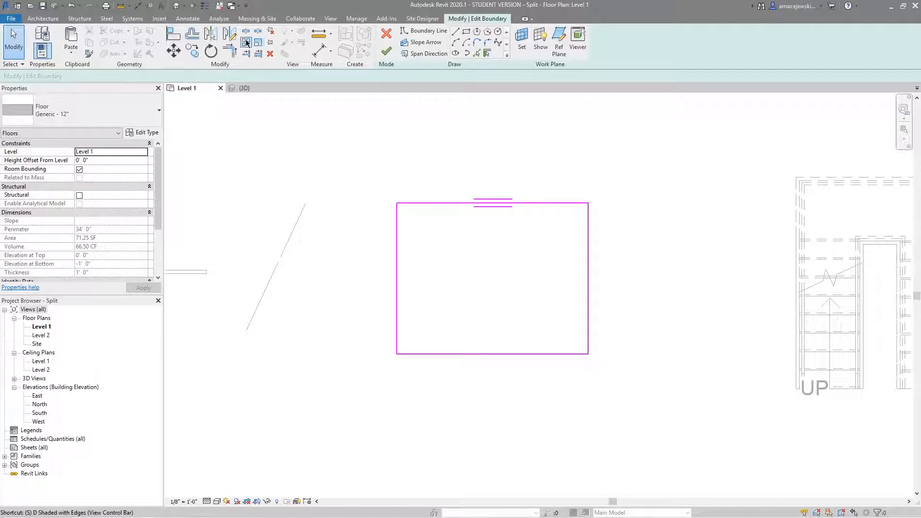
pyautogui.click(247, 41)
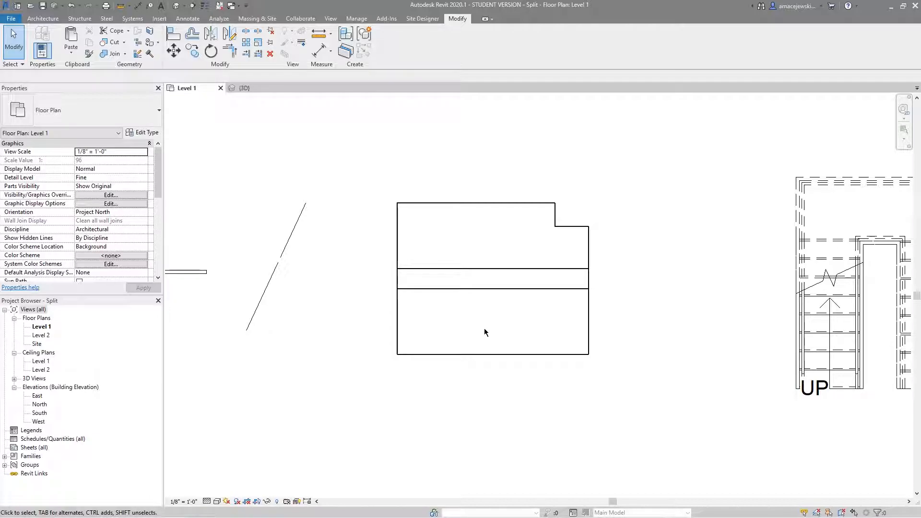
pyautogui.moveTo(480, 329)
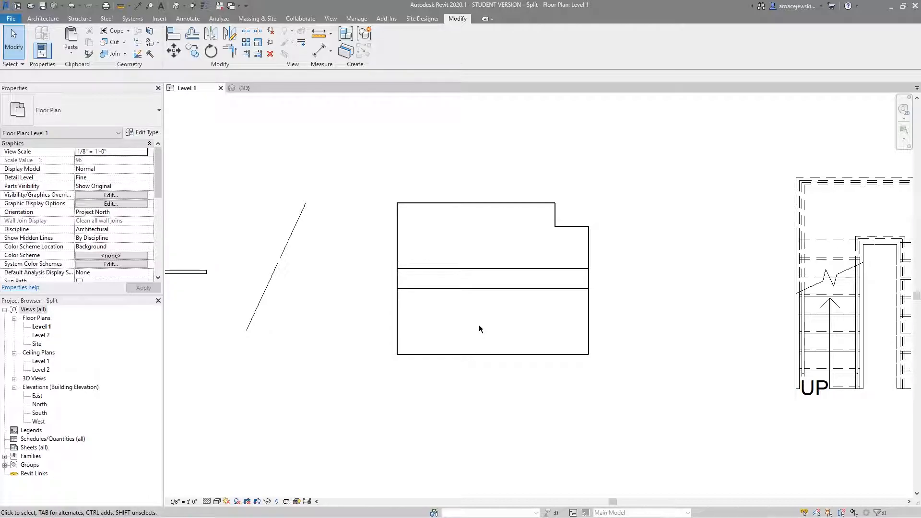
# Select the void cut band, apply Cut Geometry so it cuts the floor, and start Split with Gap on it.
pyautogui.click(471, 279)
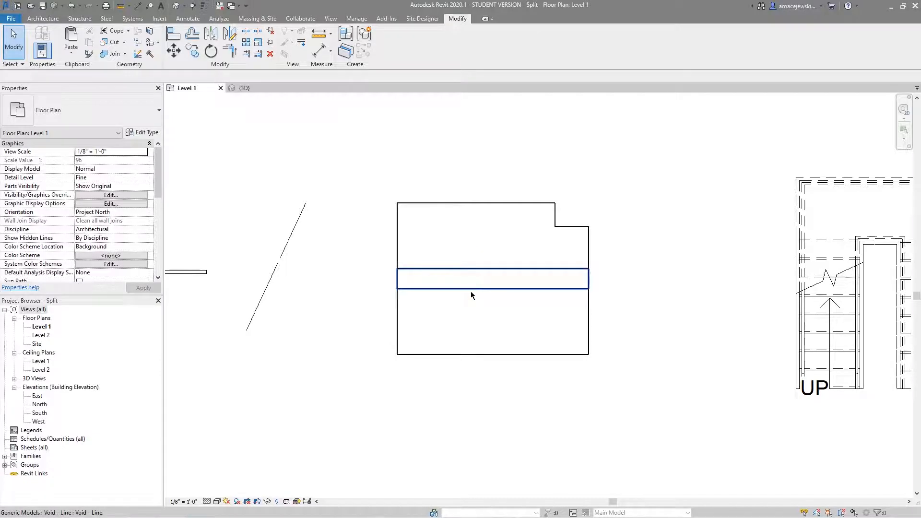
pyautogui.moveTo(470, 274)
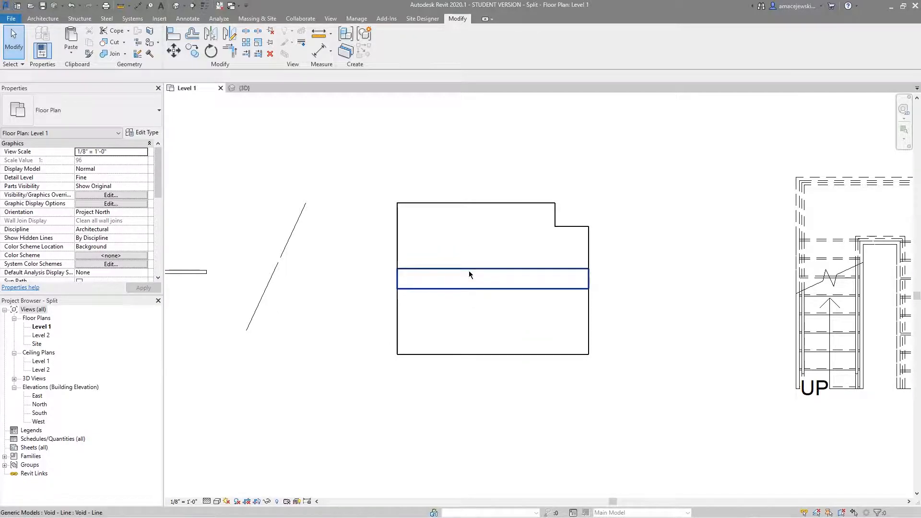
pyautogui.click(493, 279)
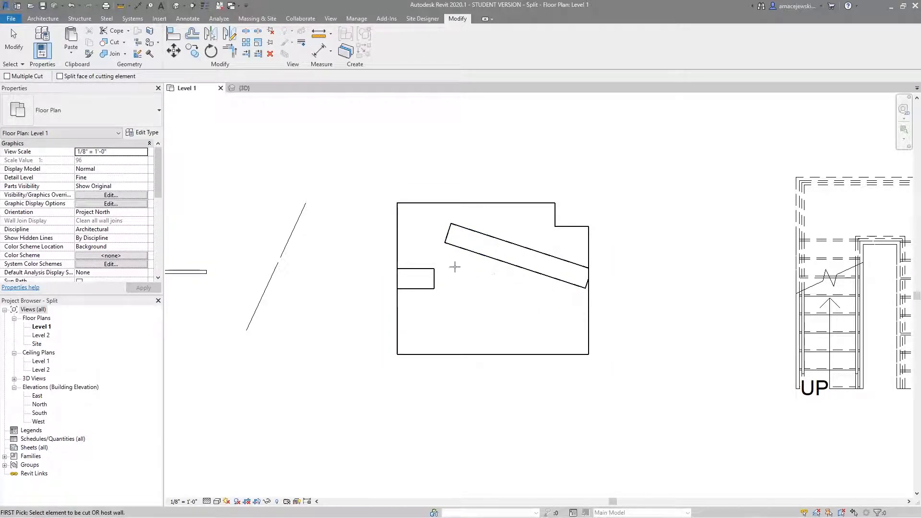
pyautogui.click(512, 258)
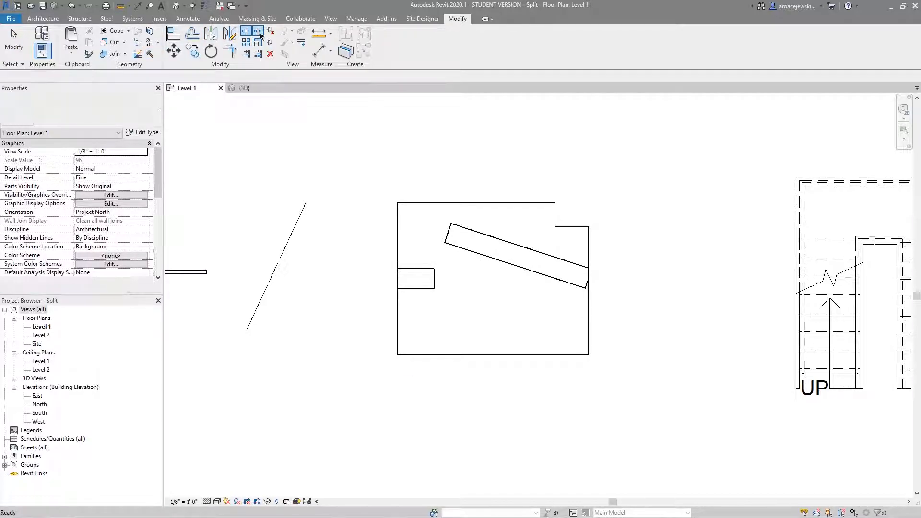
pyautogui.click(246, 31)
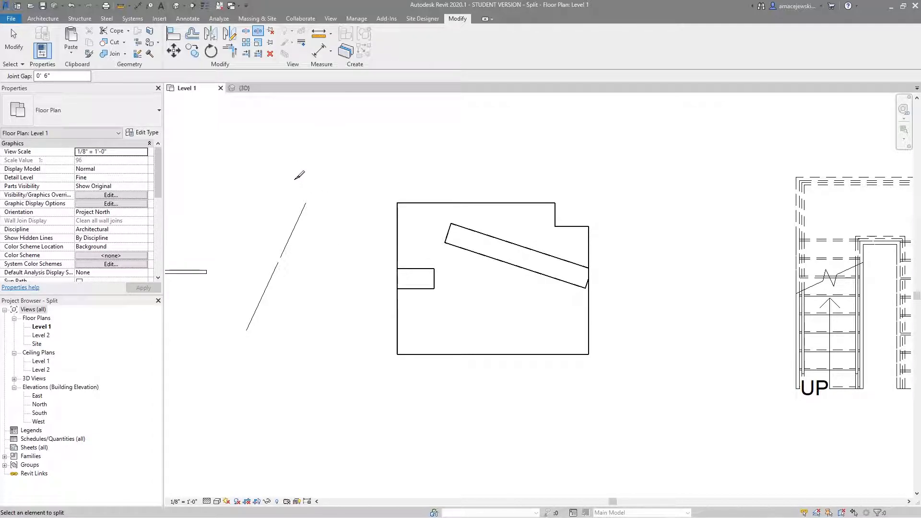
pyautogui.moveTo(299, 169)
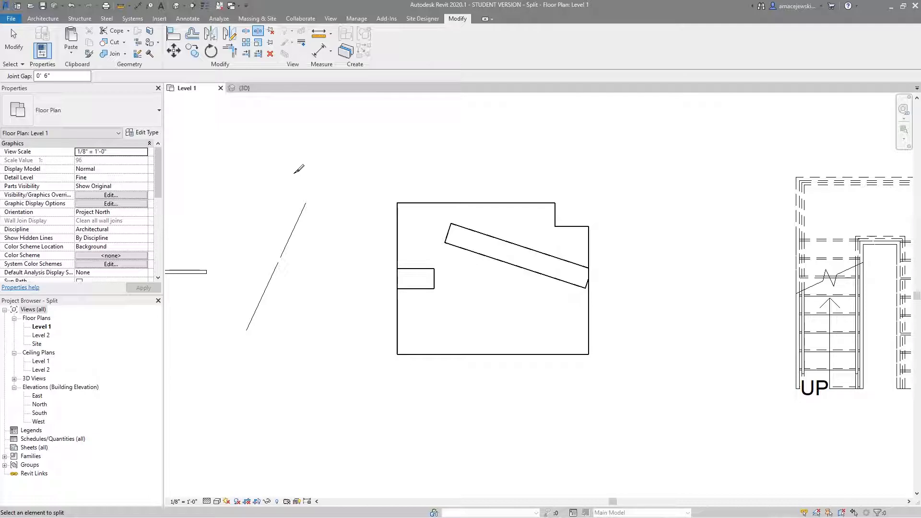
pyautogui.moveTo(328, 171)
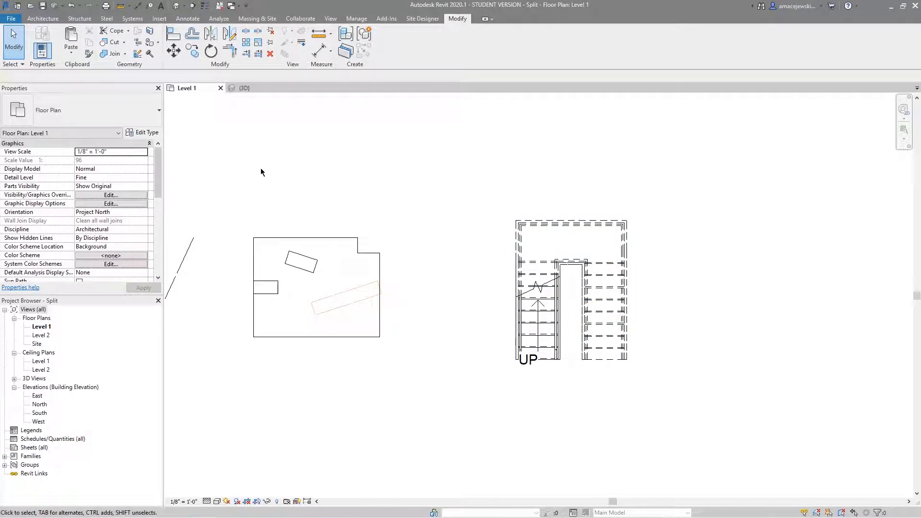
pyautogui.moveTo(243, 80)
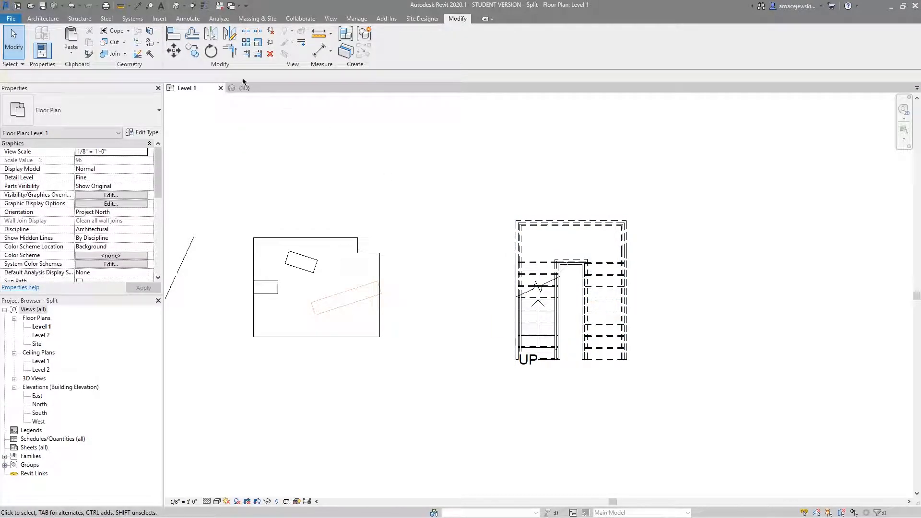
# Switch to the {3D} view and isolate the stair and its railings with Temporary Hide/Isolate.
pyautogui.click(244, 87)
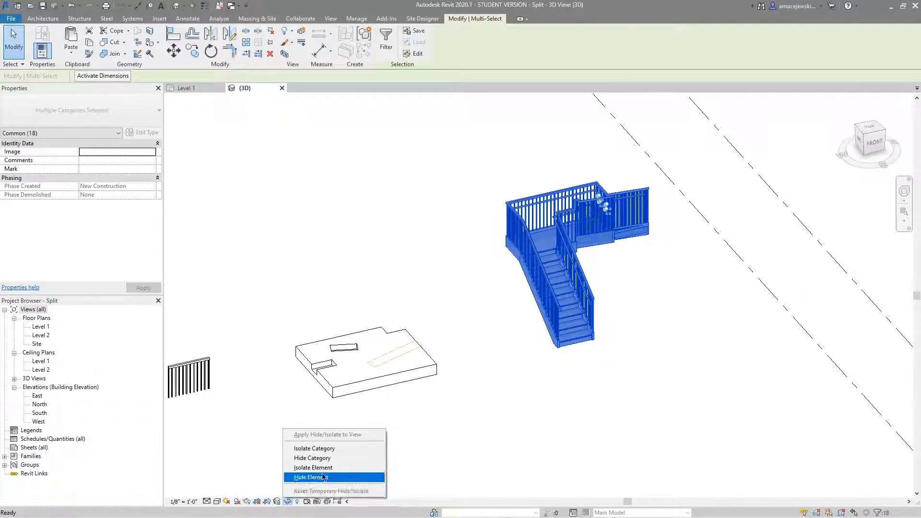
pyautogui.click(313, 468)
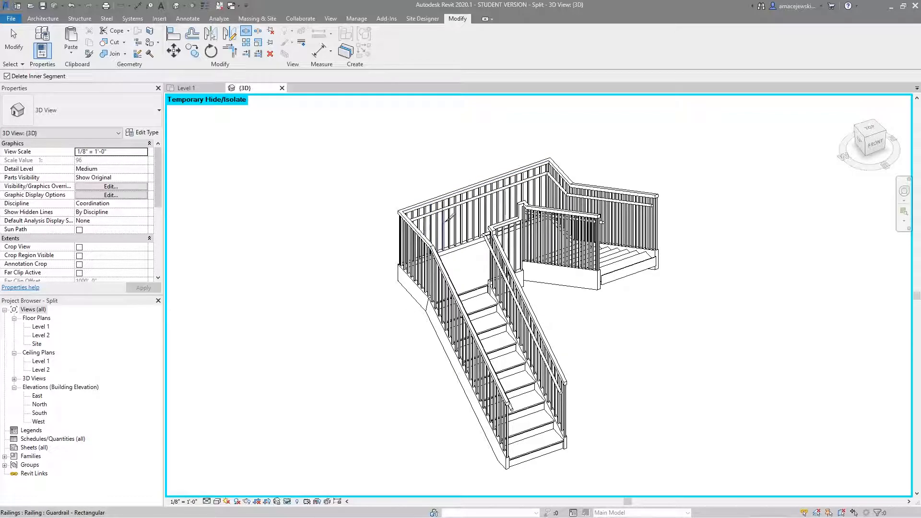
pyautogui.moveTo(448, 219)
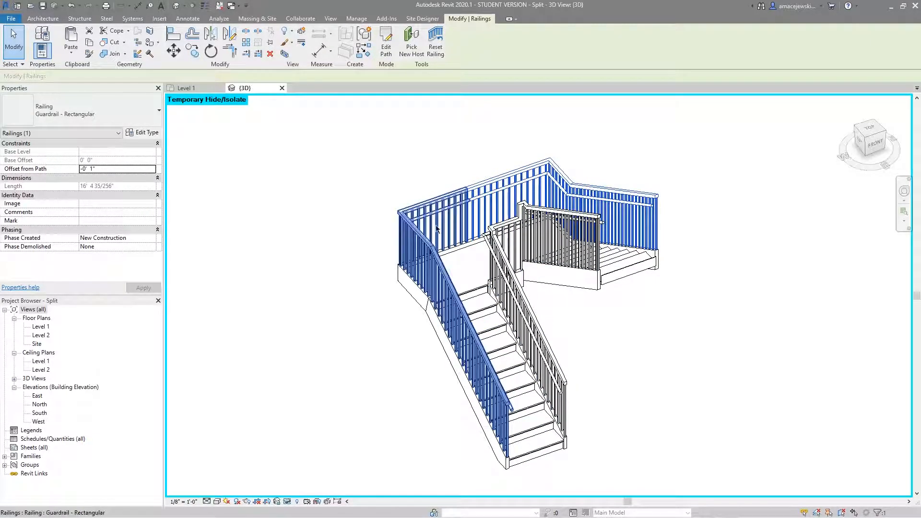
# Split the outer railing's sketched path so the flight and landing get separate railing pieces.
pyautogui.click(386, 43)
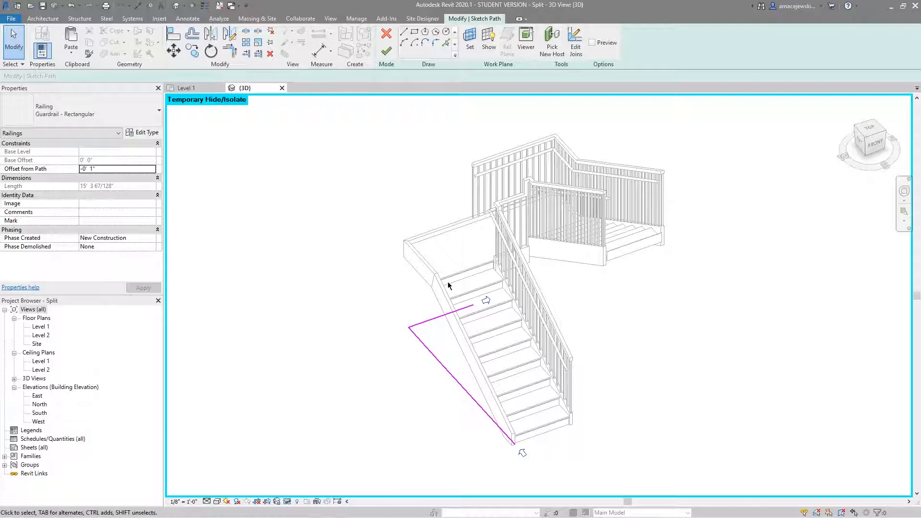
pyautogui.click(465, 296)
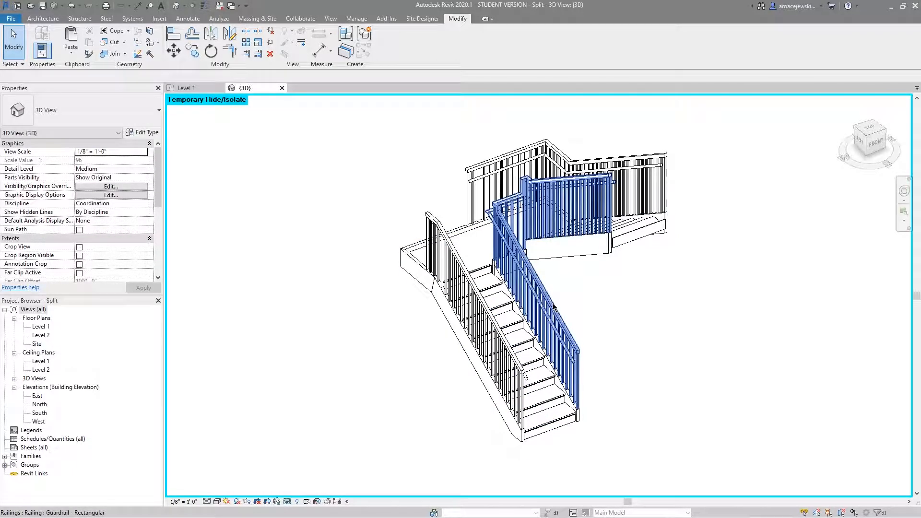
pyautogui.click(561, 311)
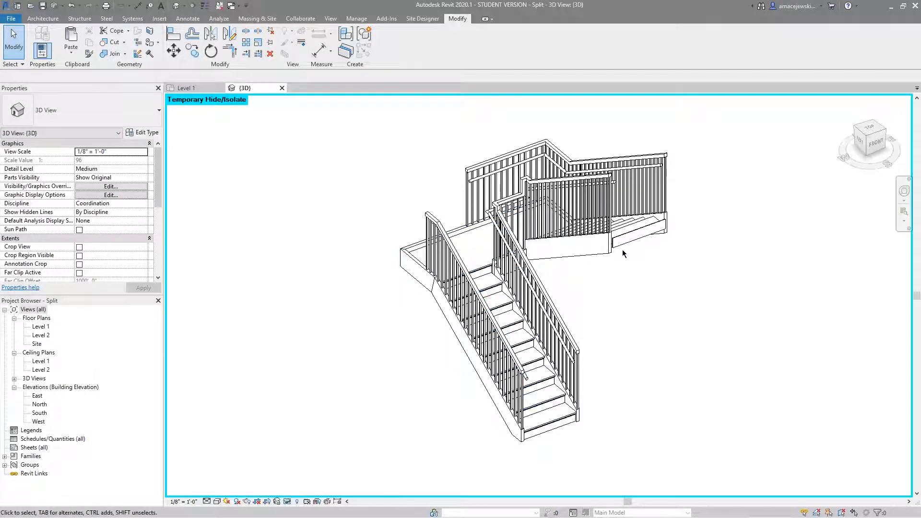
pyautogui.click(42, 18)
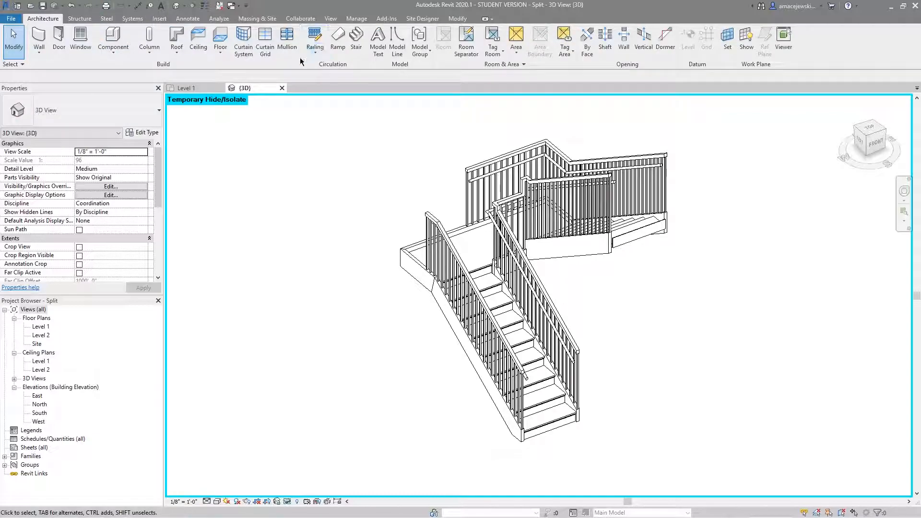
pyautogui.click(315, 41)
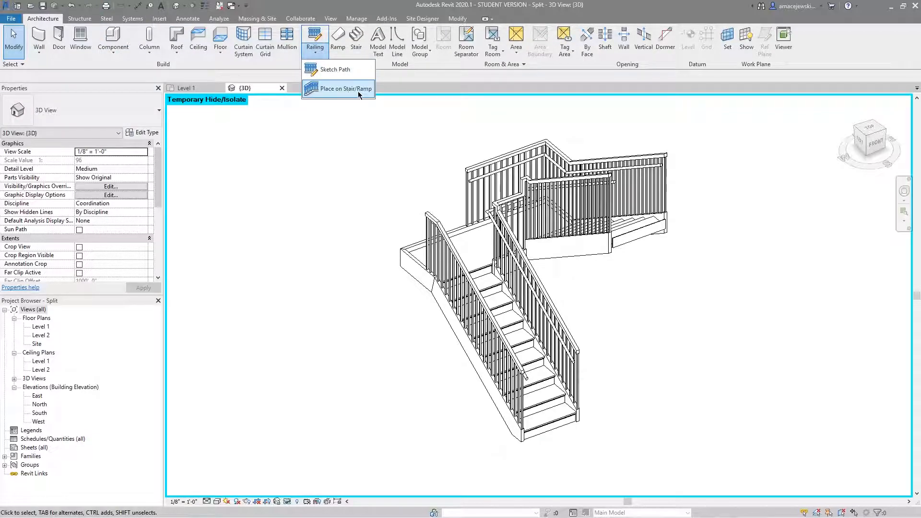
pyautogui.click(346, 88)
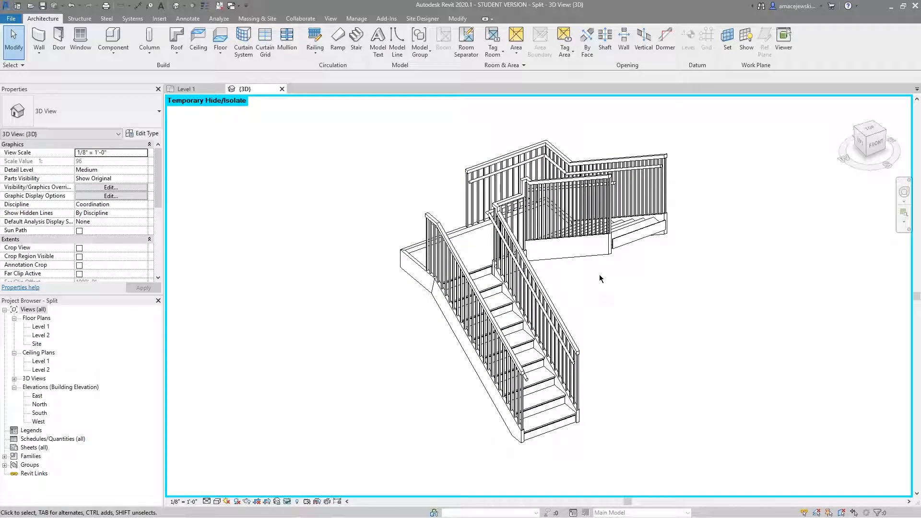
pyautogui.moveTo(606, 282)
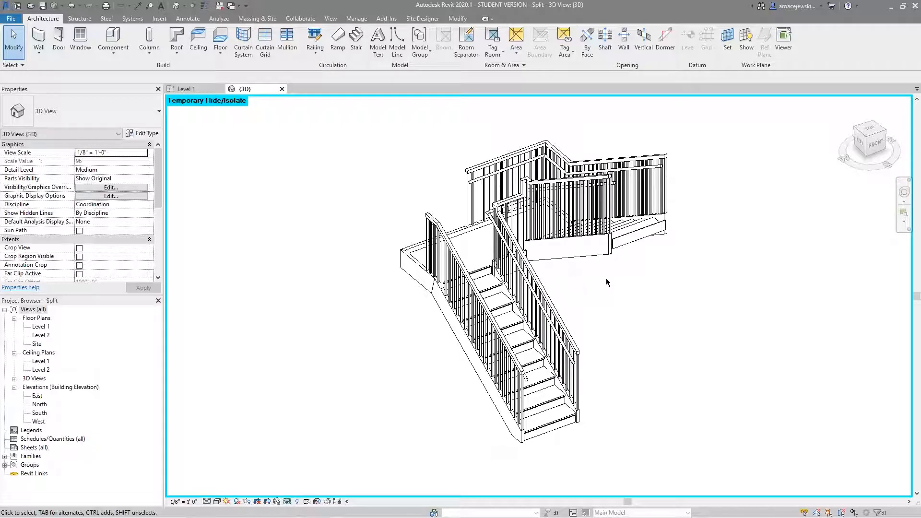
pyautogui.moveTo(622, 297)
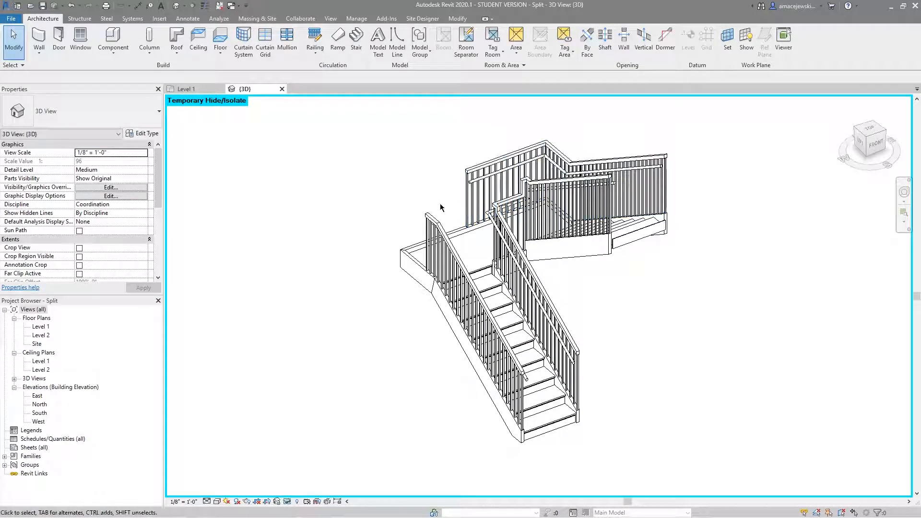
pyautogui.moveTo(400, 218)
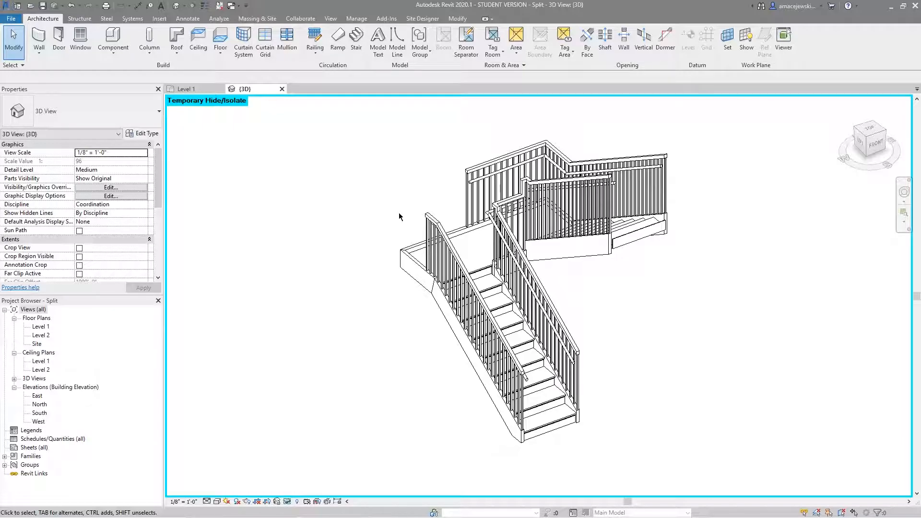
pyautogui.moveTo(386, 198)
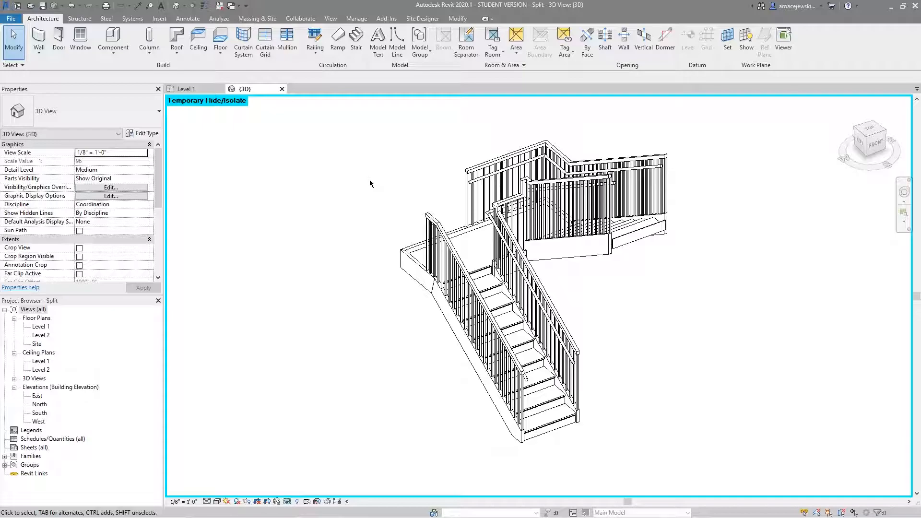
pyautogui.moveTo(364, 183)
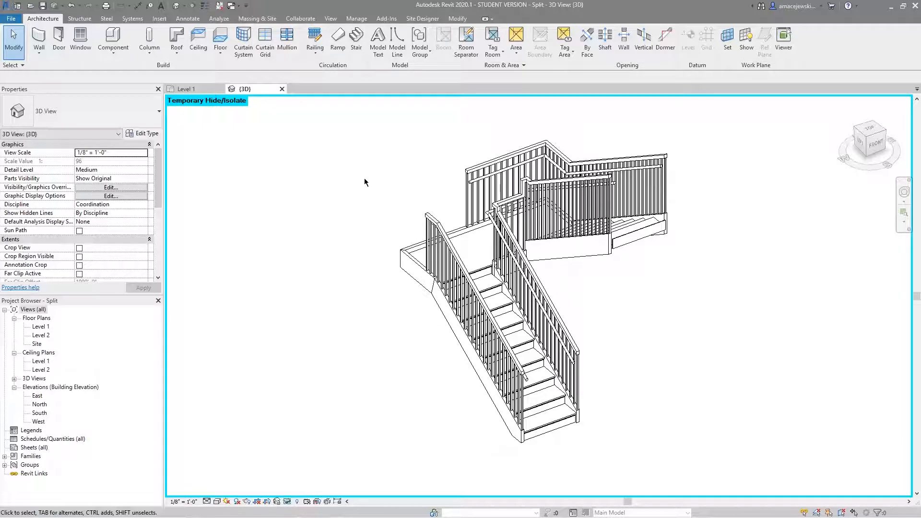
pyautogui.moveTo(370, 182)
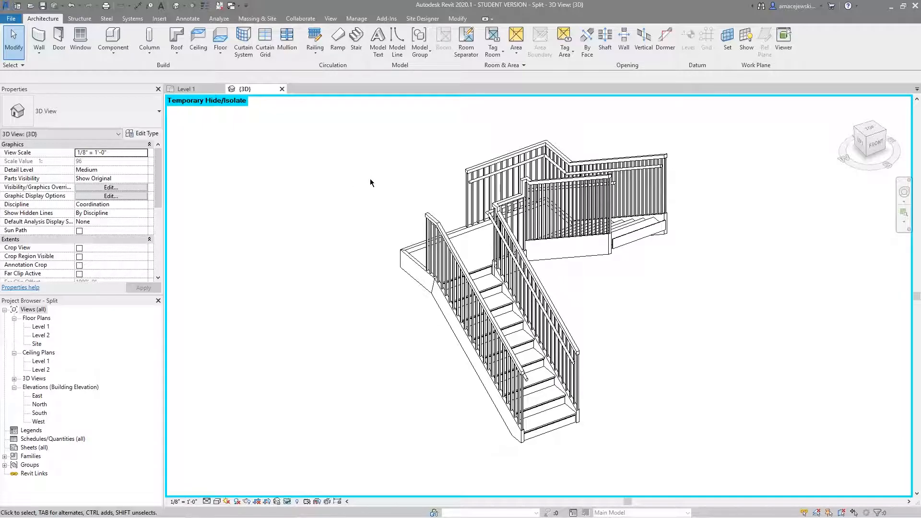